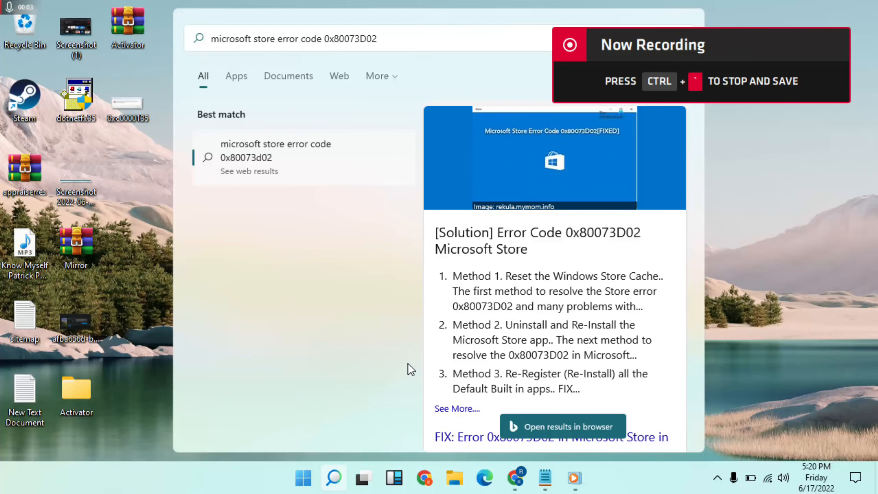
{"action": "mouse_move", "coordinate": [222, 62]}
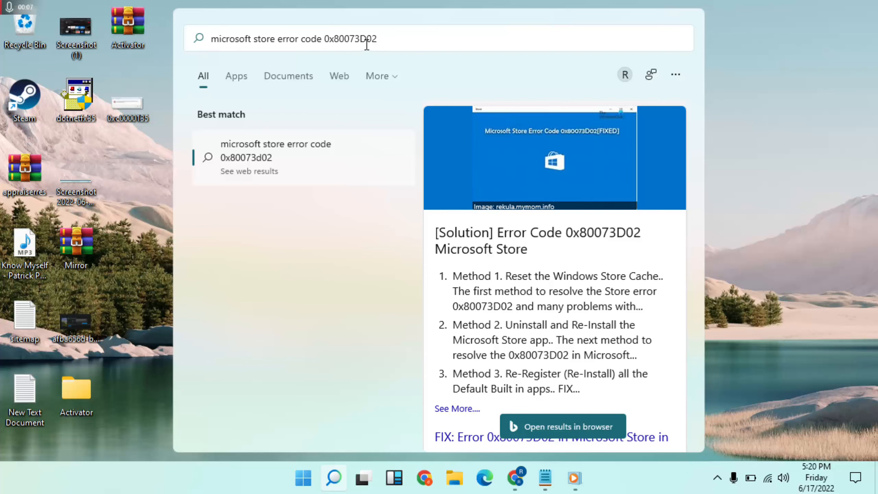
{"action": "mouse_move", "coordinate": [389, 40]}
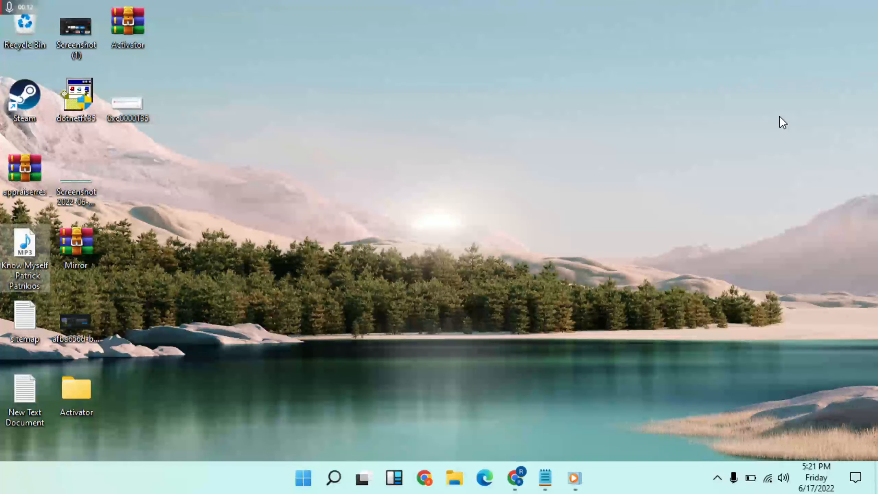
{"action": "mouse_move", "coordinate": [359, 417]}
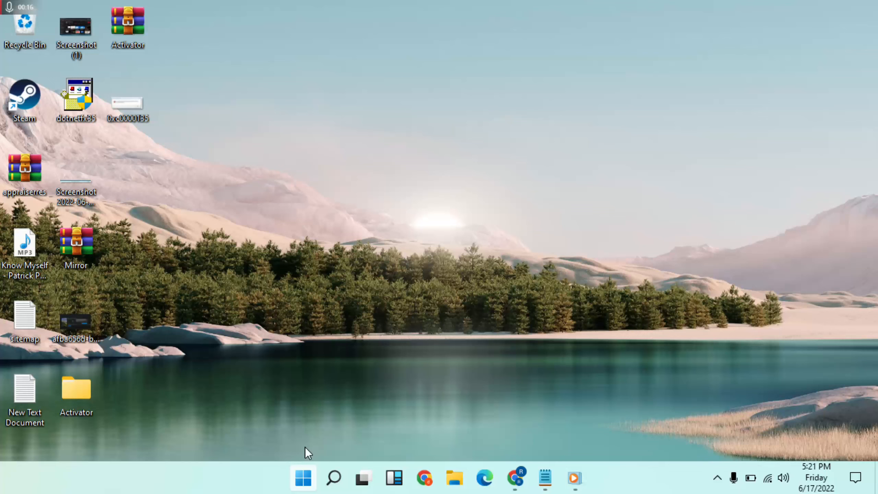
Step: Reach the Troubleshoot page via Start > Settings > Update & Security
{"action": "left_click", "coordinate": [303, 478]}
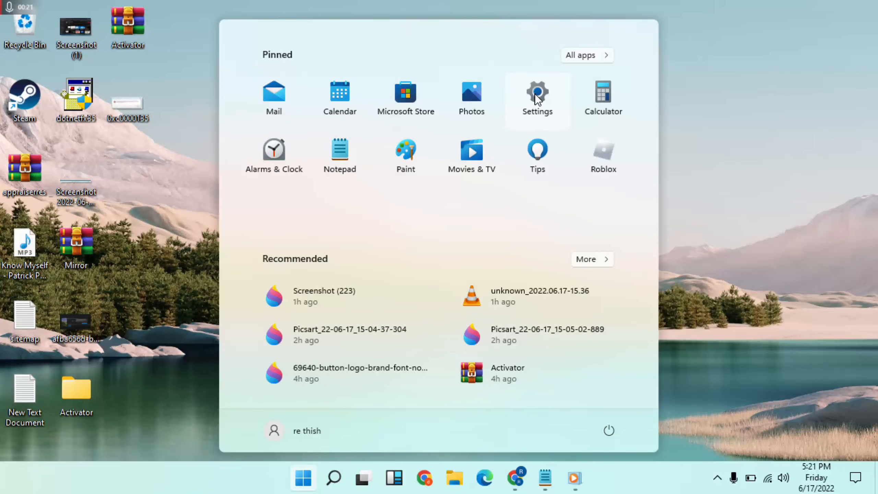
{"action": "mouse_move", "coordinate": [809, 145]}
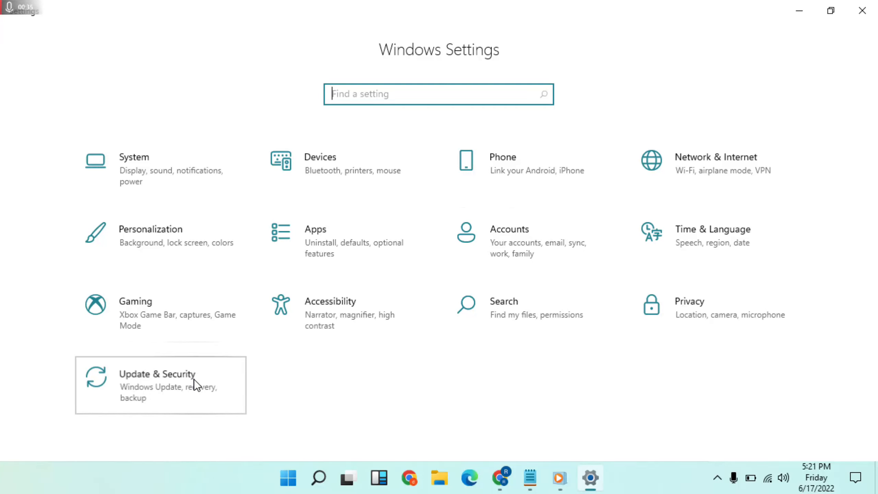
{"action": "mouse_move", "coordinate": [294, 396]}
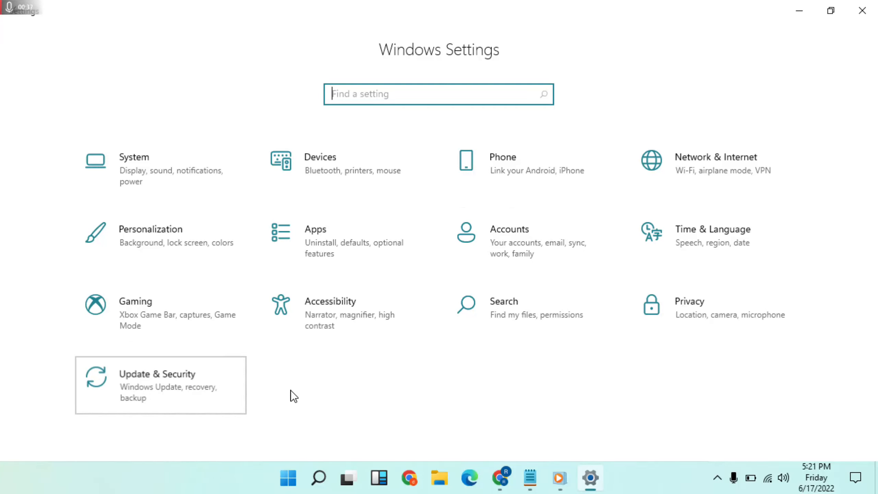
{"action": "left_click", "coordinate": [160, 385]}
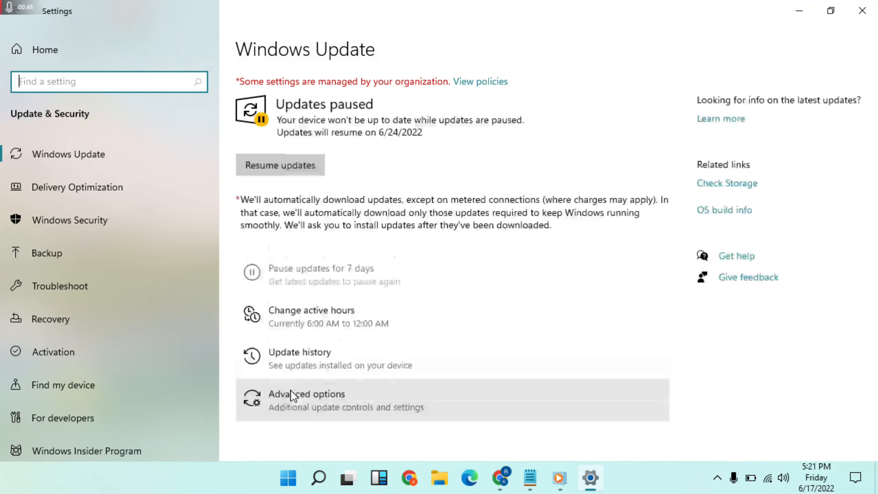
{"action": "mouse_move", "coordinate": [143, 294]}
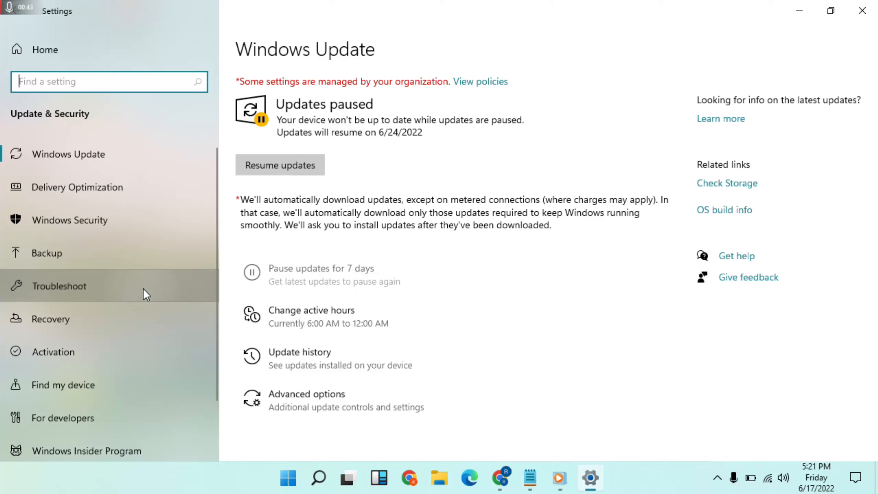
{"action": "left_click", "coordinate": [64, 286]}
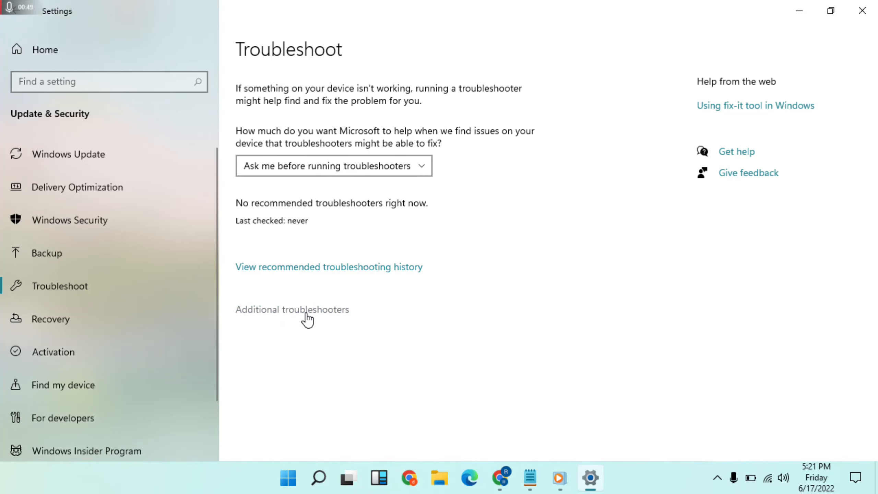
Step: Start the Windows Store Apps troubleshooter from the Additional troubleshooters list
{"action": "left_click", "coordinate": [292, 309]}
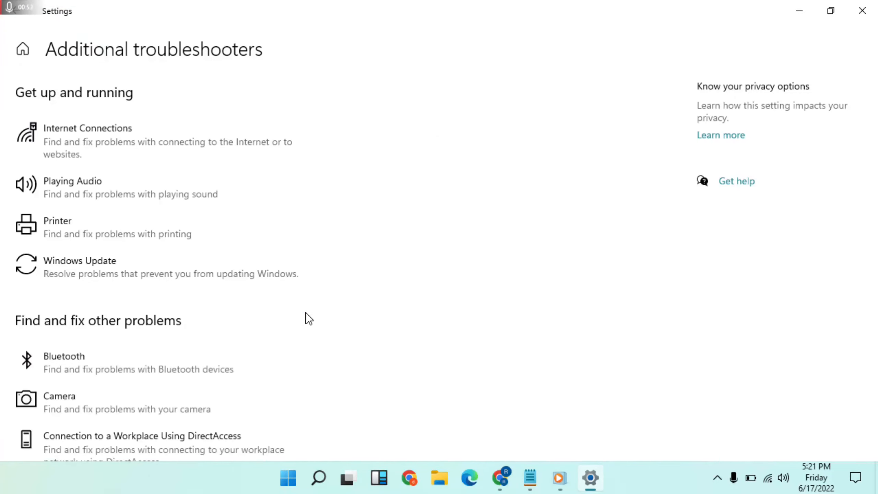
{"action": "scroll", "scroll_direction": "down", "scroll_amount": 3}
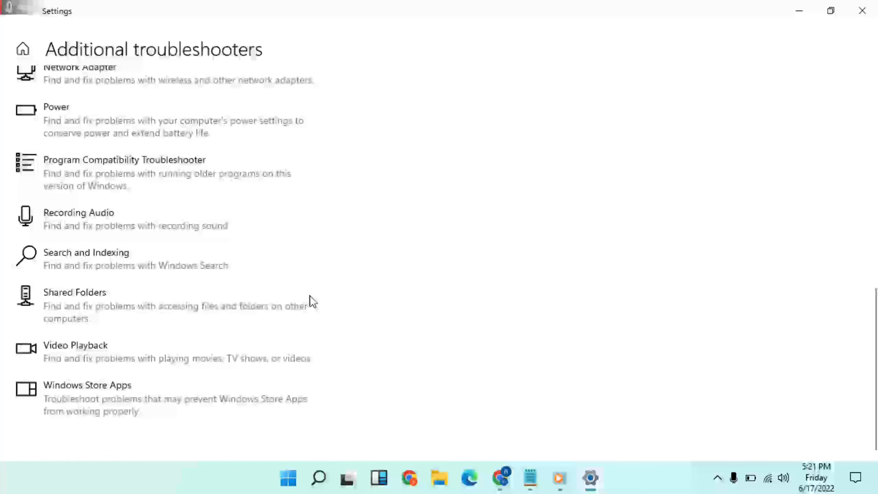
{"action": "mouse_move", "coordinate": [174, 388]}
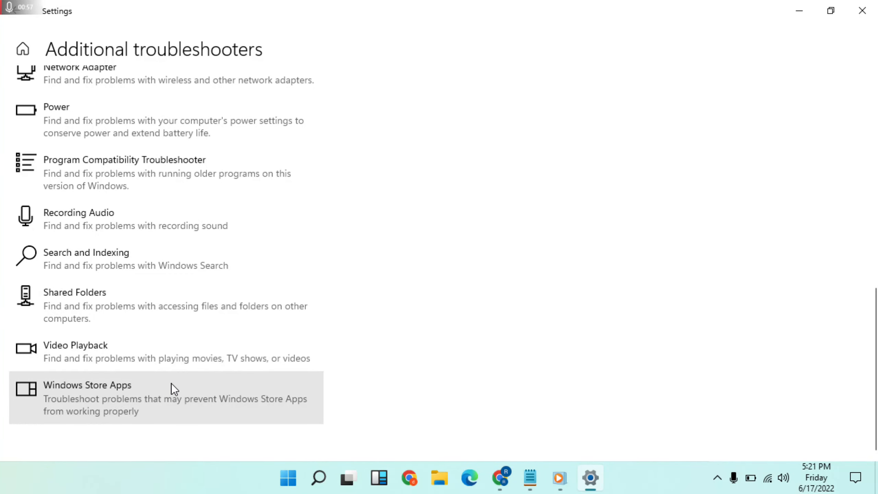
{"action": "left_click", "coordinate": [168, 397]}
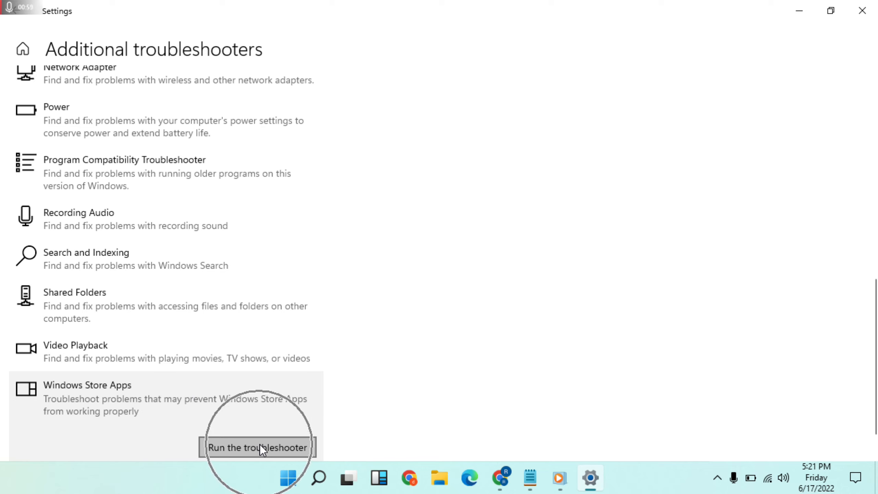
{"action": "left_click", "coordinate": [257, 447]}
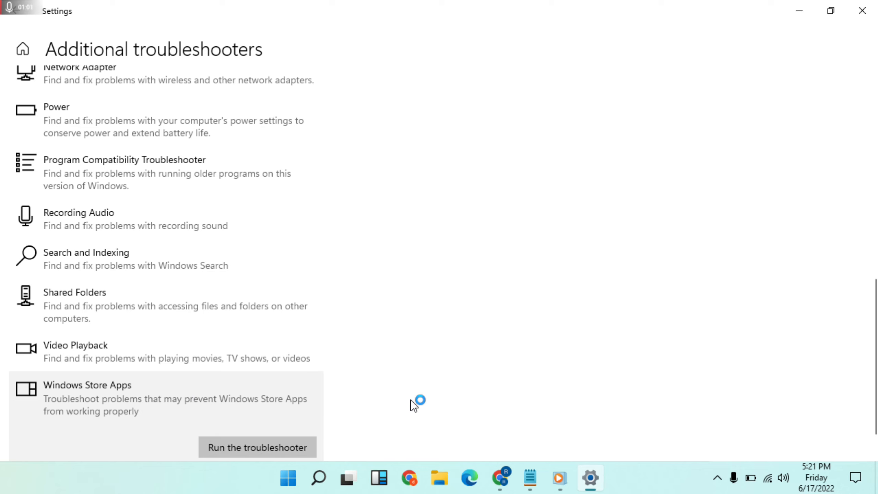
{"action": "mouse_move", "coordinate": [413, 405]}
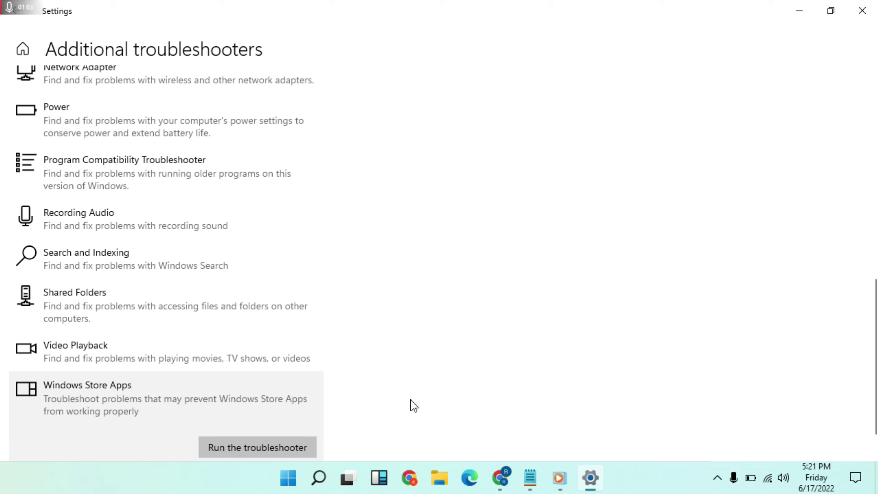
{"action": "left_click", "coordinate": [257, 447]}
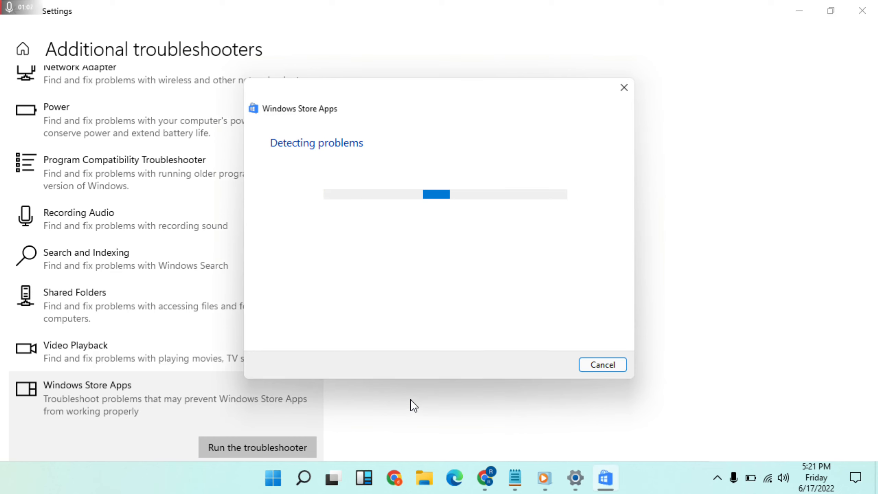
{"action": "mouse_move", "coordinate": [407, 231]}
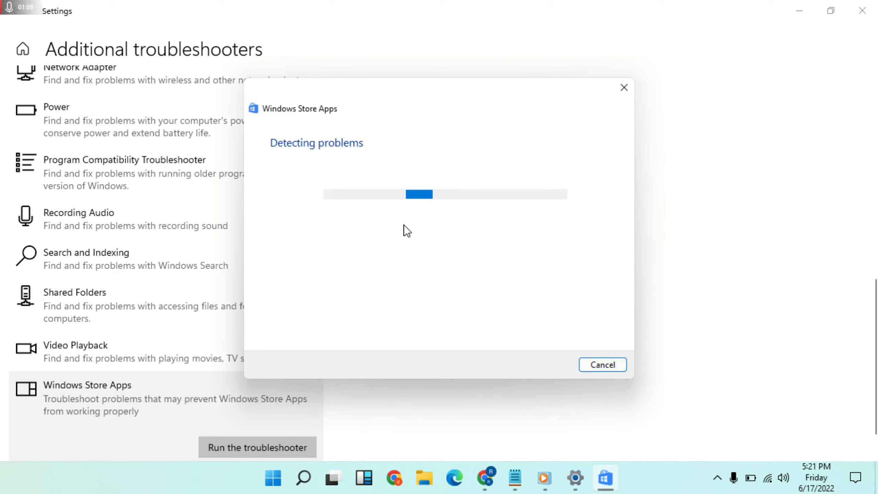
{"action": "mouse_move", "coordinate": [723, 6]}
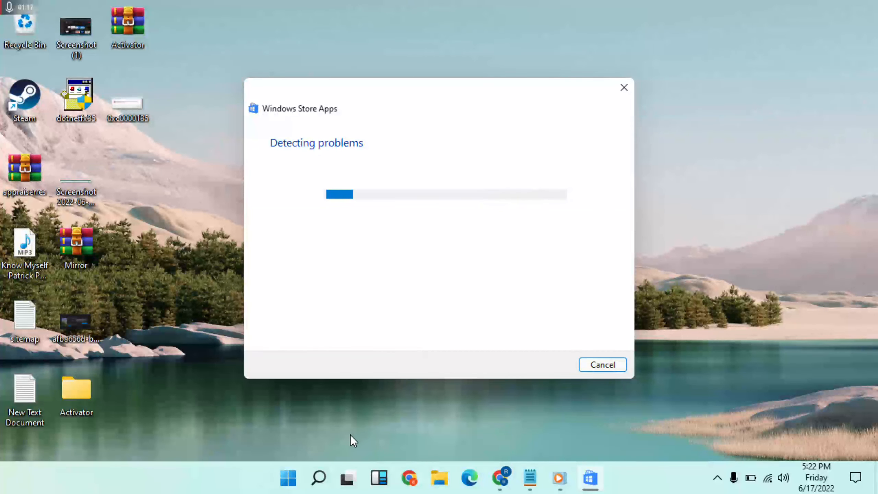
{"action": "mouse_move", "coordinate": [288, 478]}
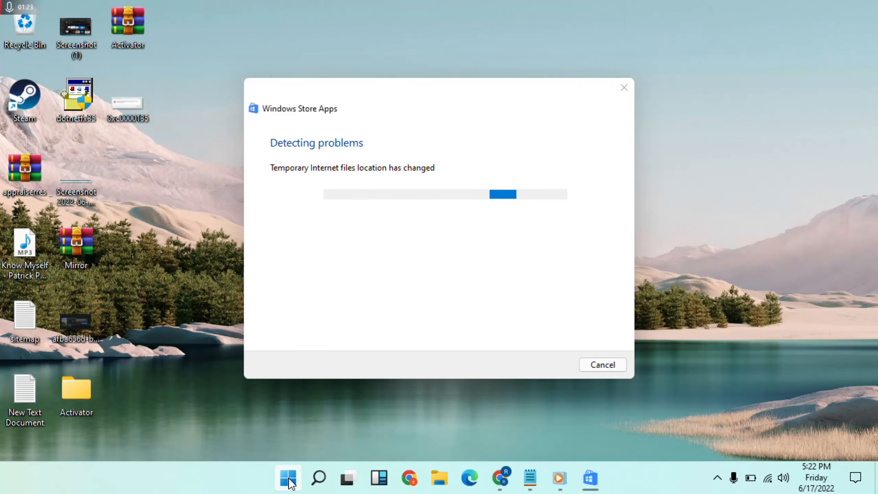
Step: Bring up Microsoft Store's options from Start and the desktop context menu while the scan runs
{"action": "left_click", "coordinate": [288, 478]}
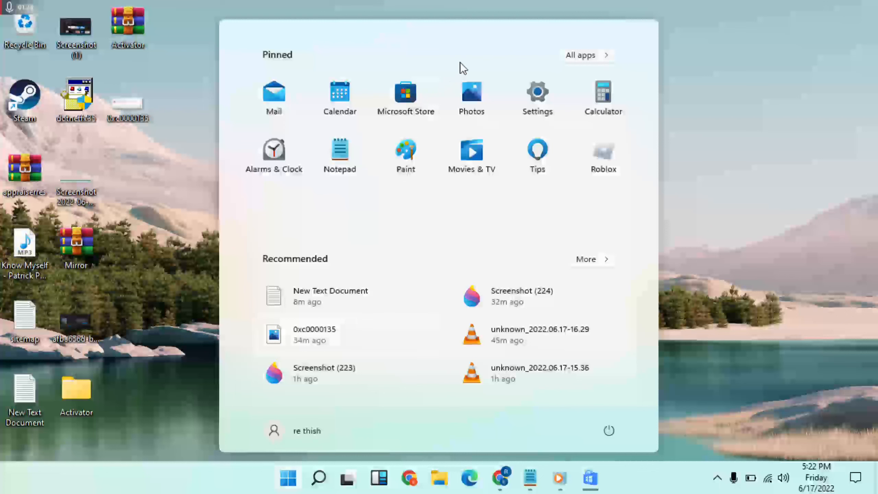
{"action": "mouse_move", "coordinate": [405, 98]}
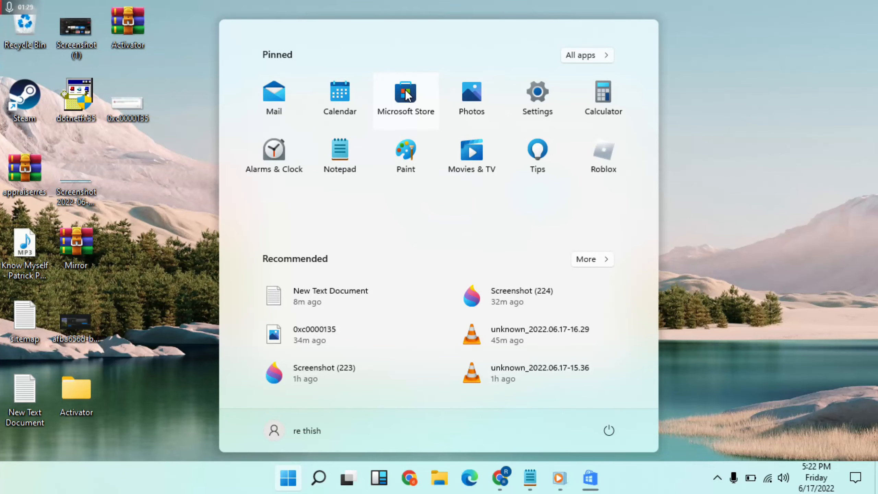
{"action": "right_click", "coordinate": [406, 98]}
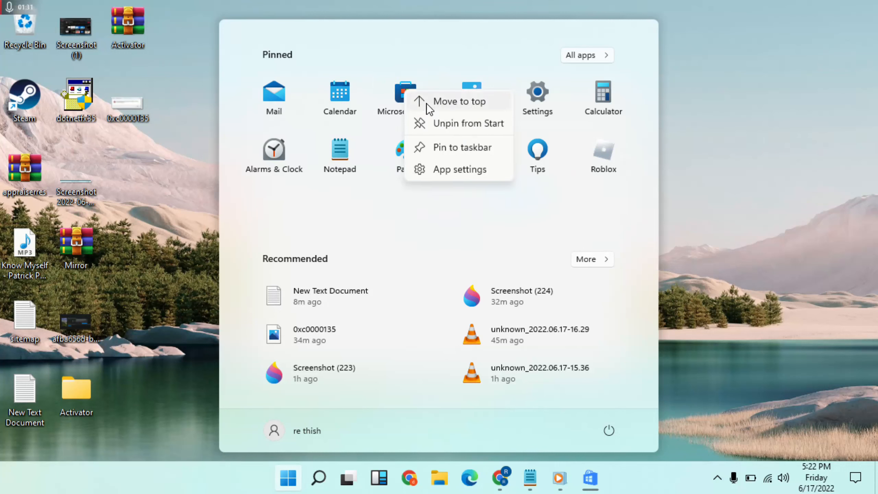
{"action": "mouse_move", "coordinate": [467, 169]}
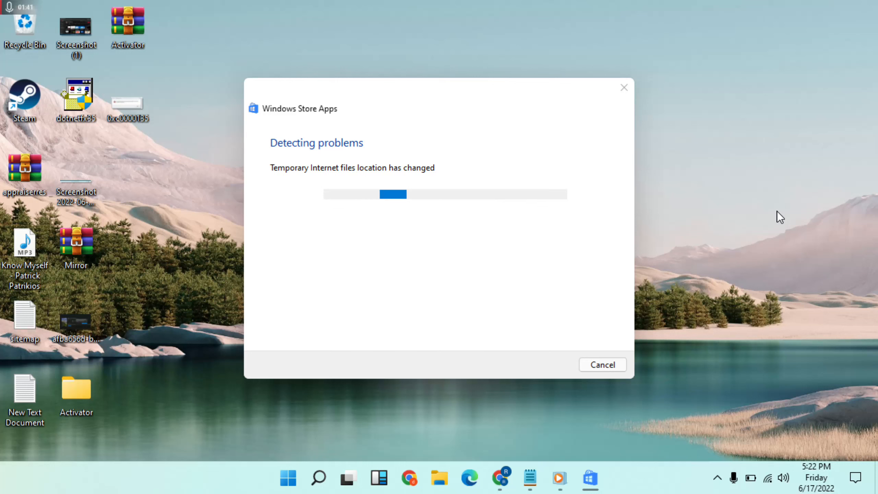
{"action": "mouse_move", "coordinate": [406, 208]}
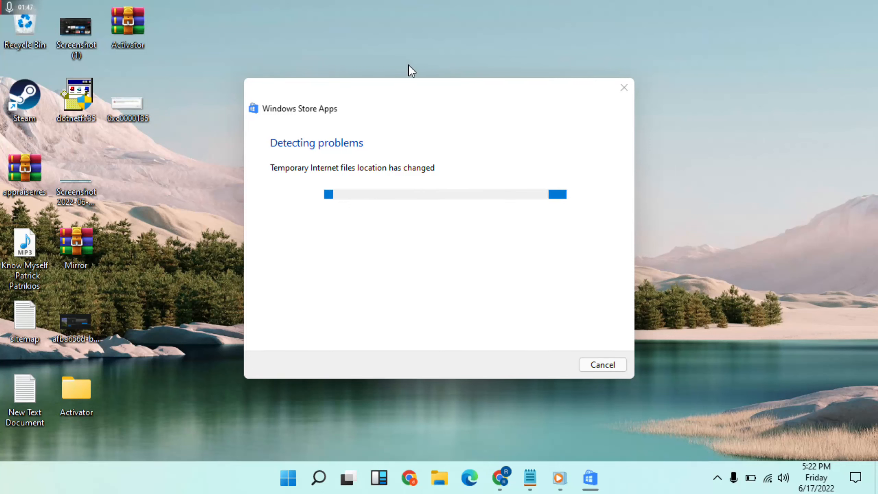
{"action": "mouse_move", "coordinate": [474, 216]}
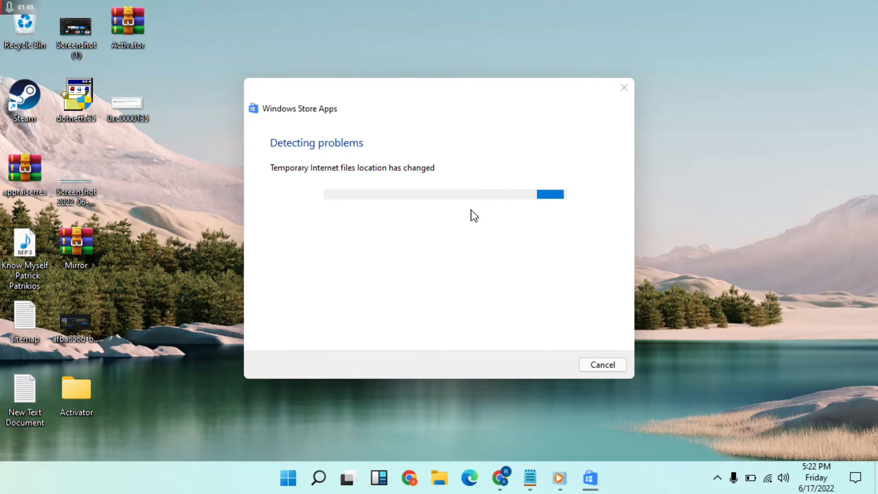
{"action": "mouse_move", "coordinate": [357, 345]}
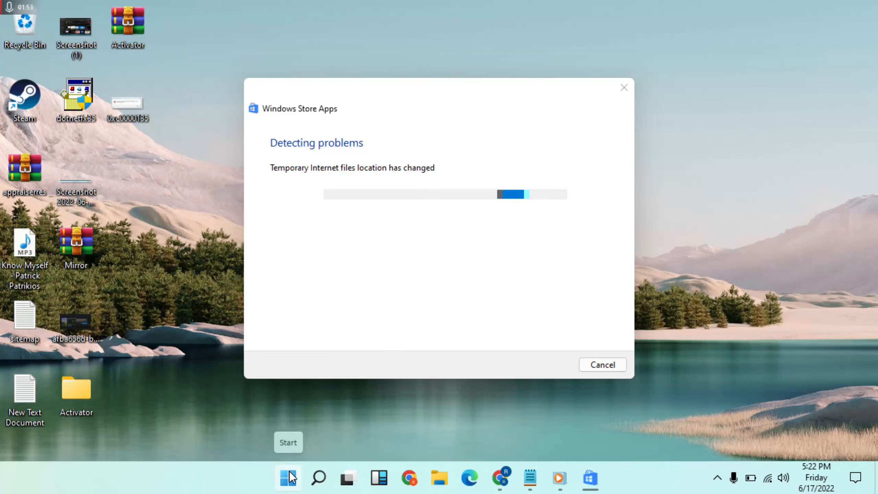
{"action": "mouse_move", "coordinate": [720, 172]}
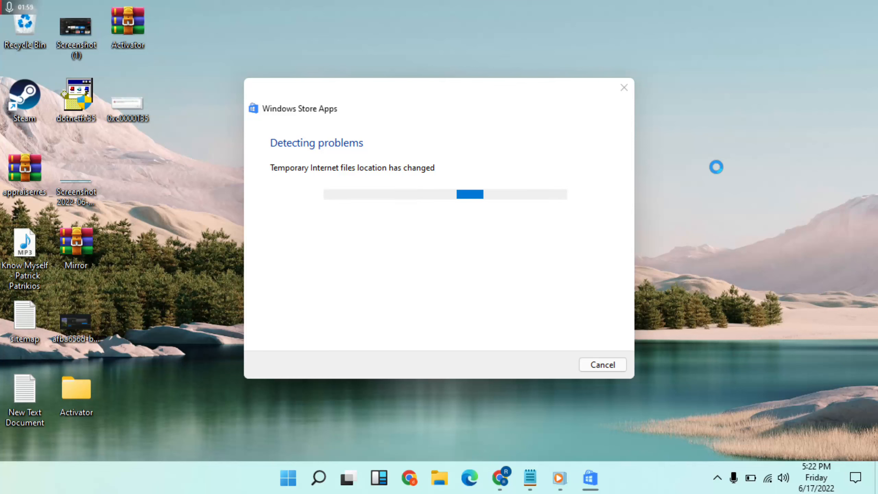
{"action": "right_click", "coordinate": [717, 168]}
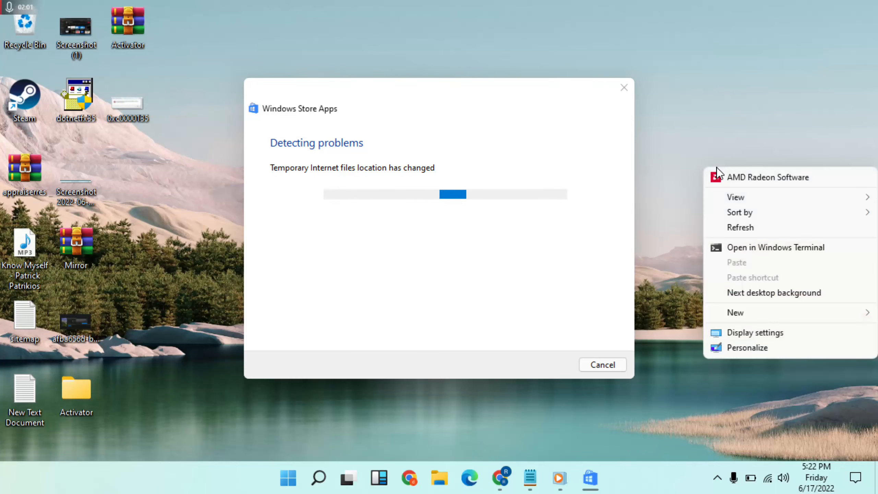
{"action": "left_click", "coordinate": [375, 401]}
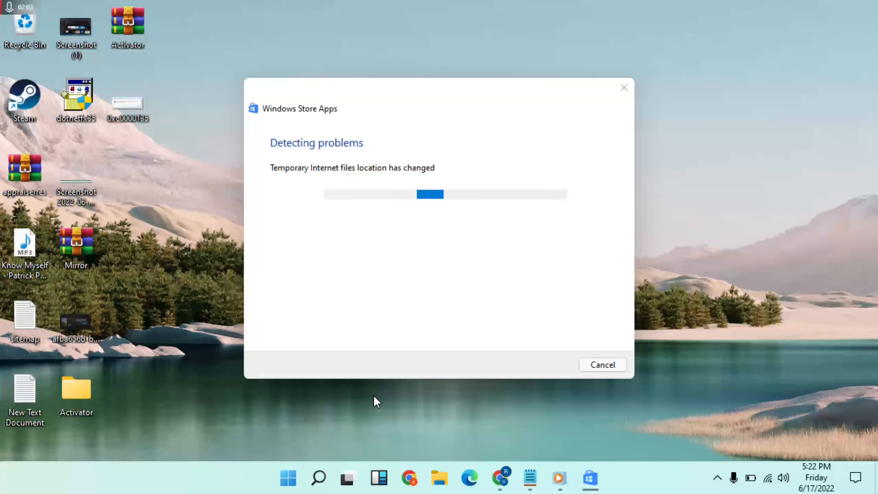
{"action": "mouse_move", "coordinate": [380, 243]}
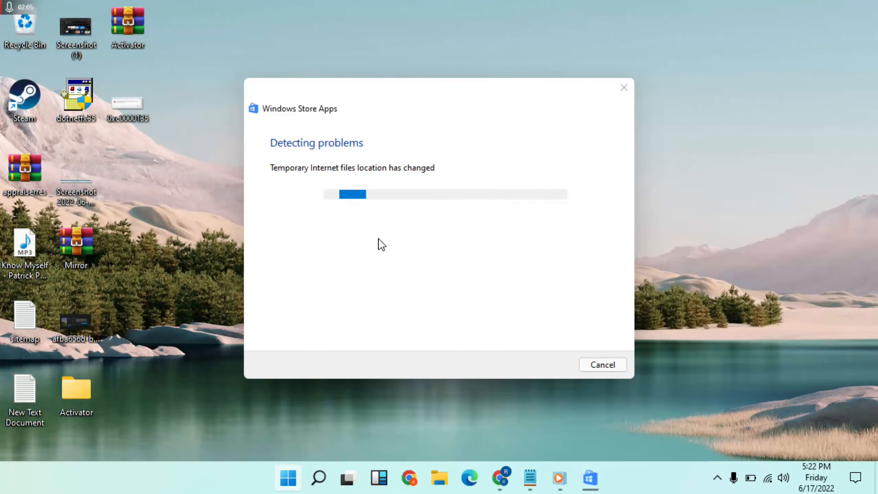
Step: Show the Microsoft Store's App settings page from its Start menu right-click options
{"action": "left_click", "coordinate": [287, 478]}
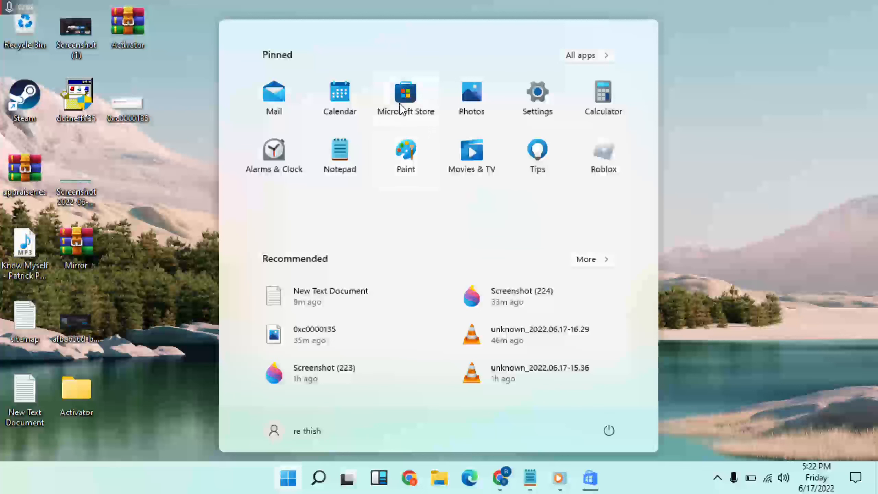
{"action": "mouse_move", "coordinate": [424, 123]}
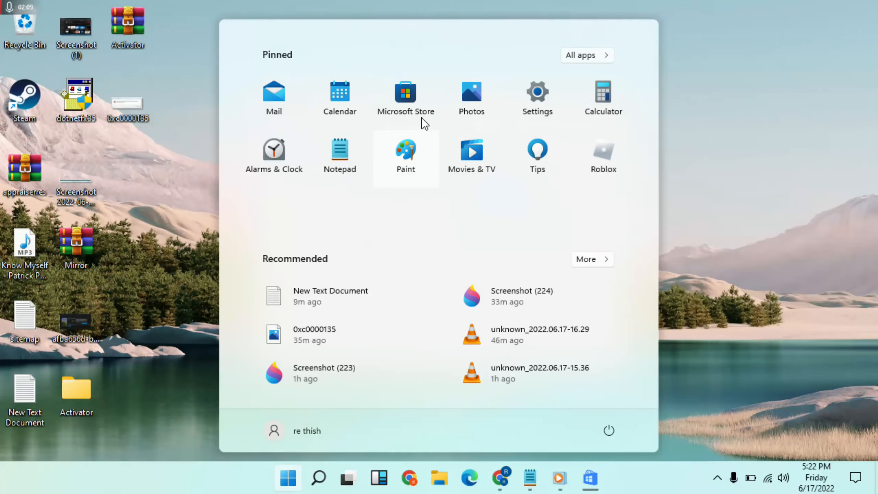
{"action": "right_click", "coordinate": [405, 99]}
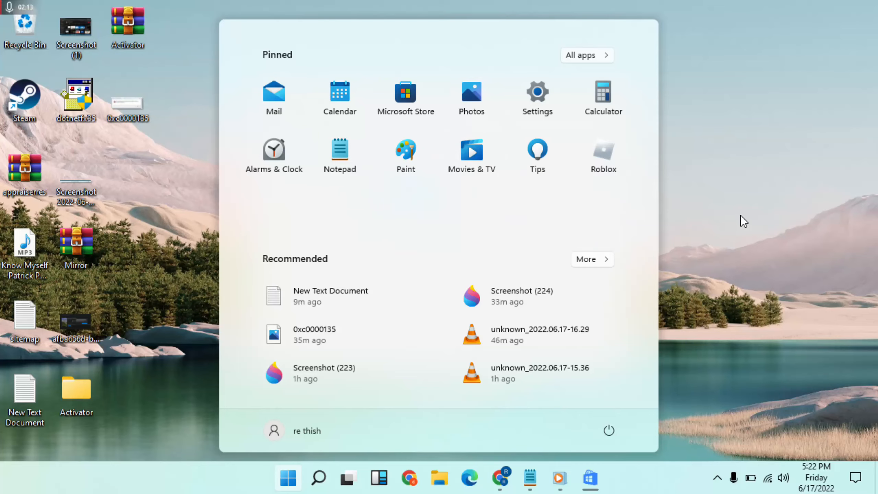
{"action": "left_click", "coordinate": [537, 93]}
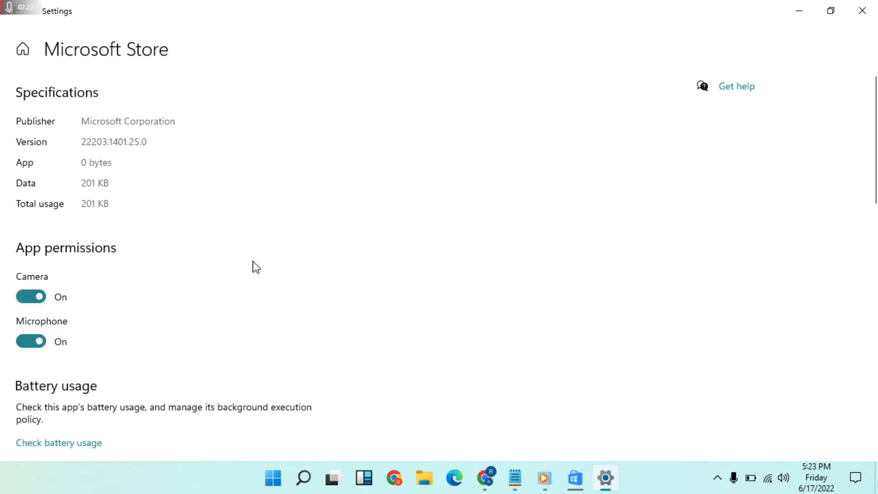
Step: Scroll the Store app settings page to the Reset section and begin the Repair
{"action": "scroll", "scroll_direction": "down", "scroll_amount": 3}
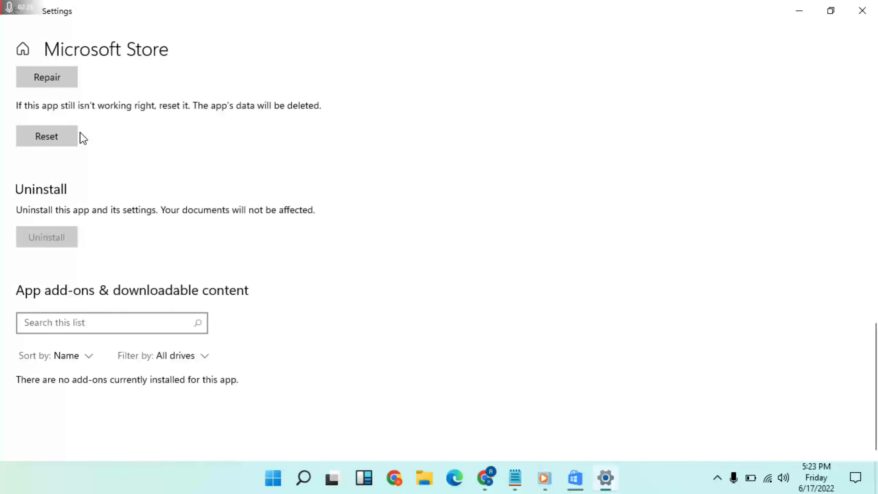
{"action": "scroll", "scroll_direction": "up", "scroll_amount": 3}
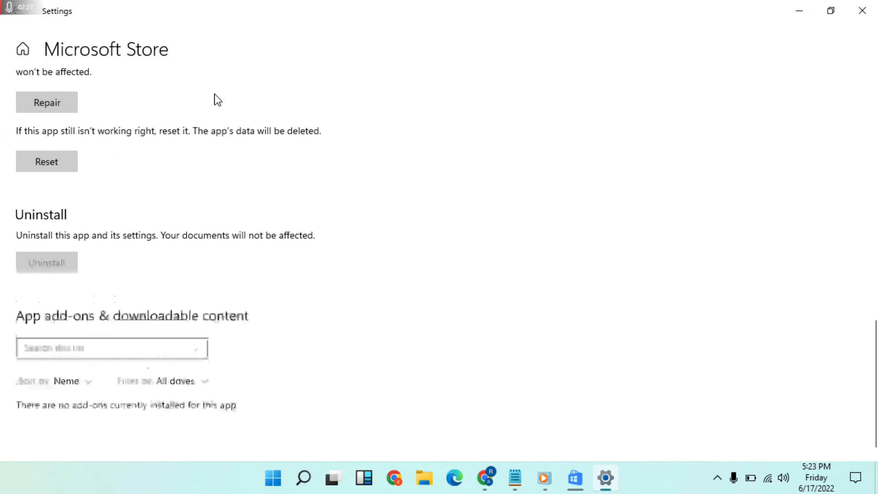
{"action": "scroll", "scroll_direction": "up", "scroll_amount": 3}
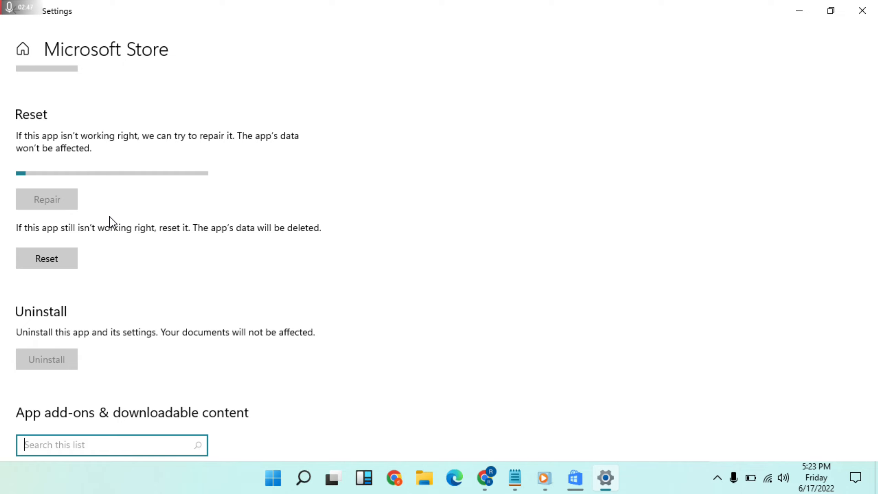
{"action": "mouse_move", "coordinate": [130, 184]}
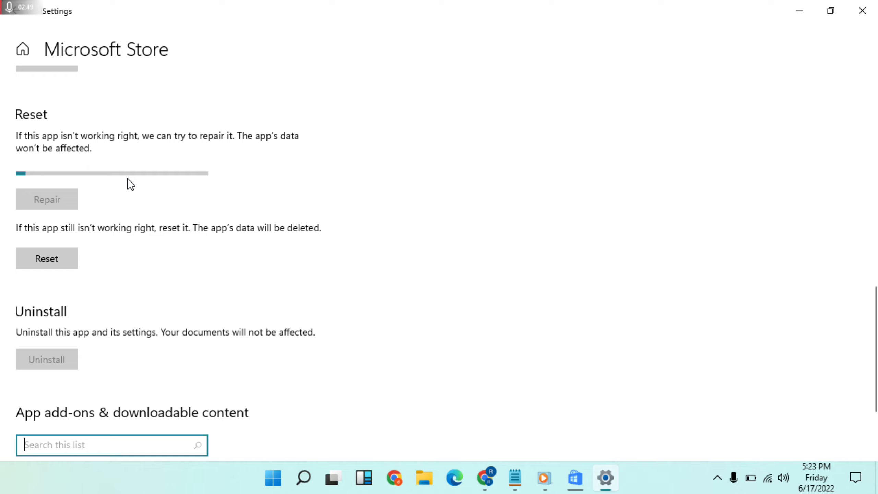
{"action": "mouse_move", "coordinate": [198, 187]}
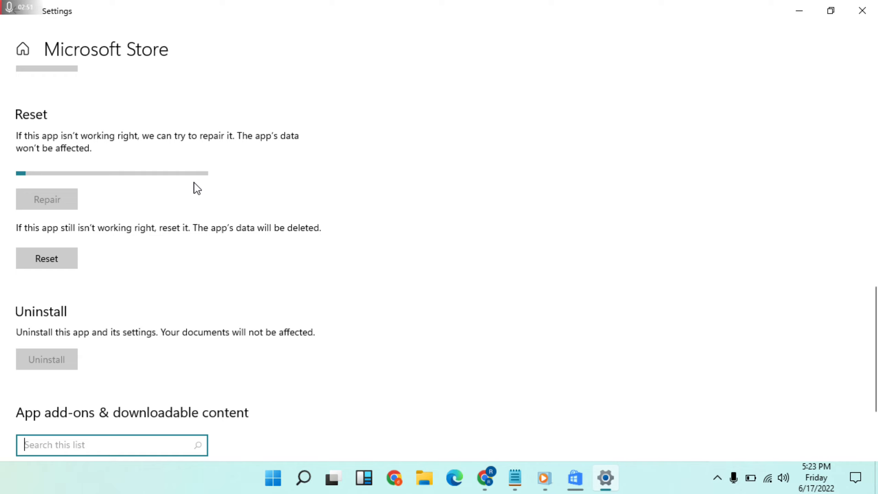
{"action": "mouse_move", "coordinate": [616, 386]}
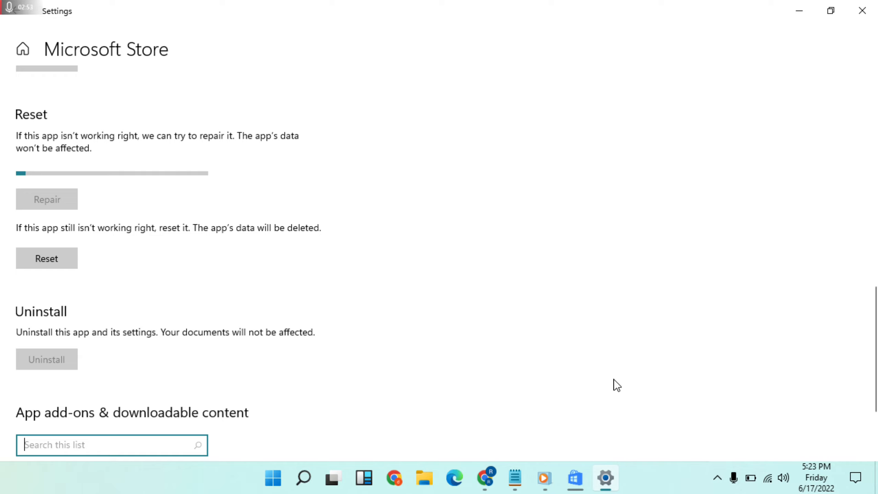
Step: Return to the finished troubleshooter, which found no problem, and close it
{"action": "left_click", "coordinate": [47, 199]}
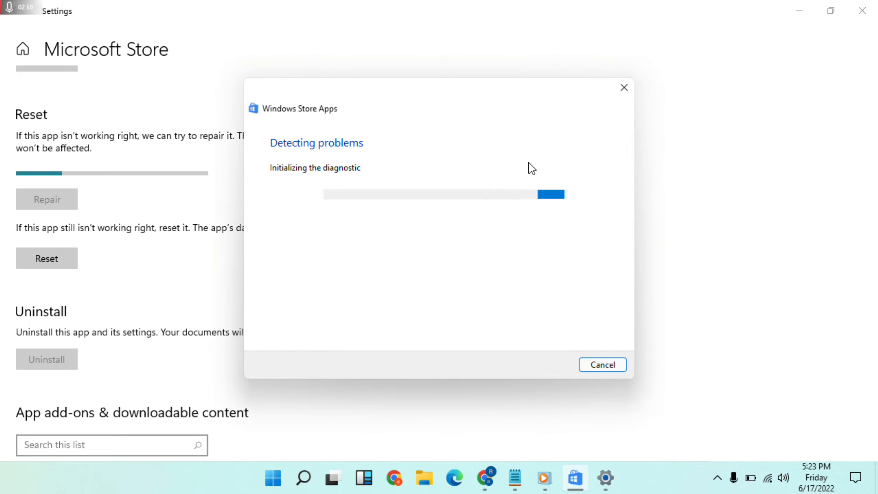
{"action": "mouse_move", "coordinate": [201, 217]}
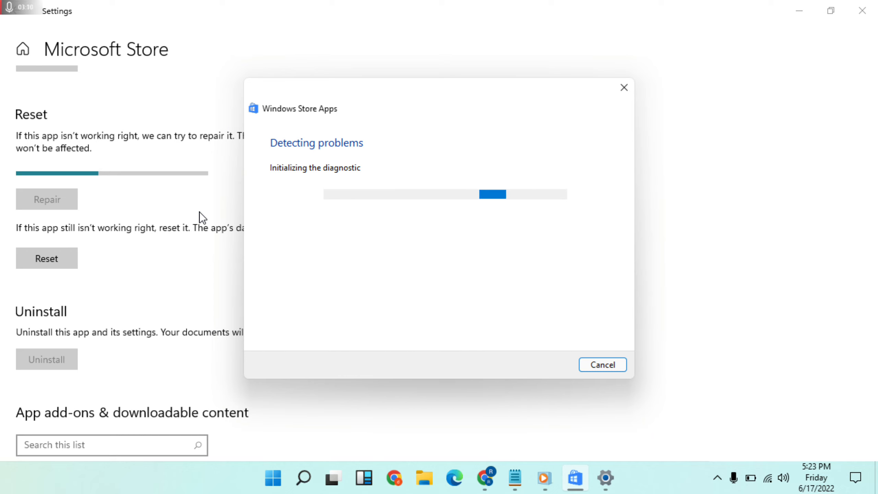
{"action": "mouse_move", "coordinate": [187, 181]}
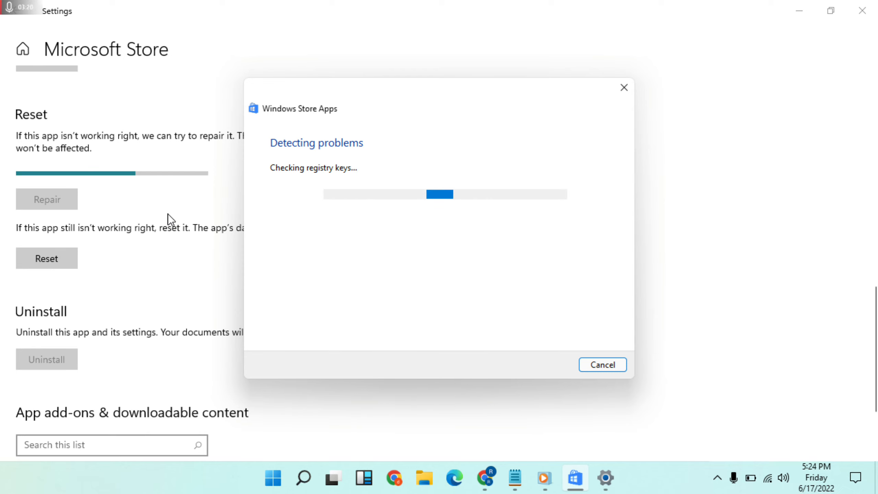
{"action": "mouse_move", "coordinate": [232, 218]}
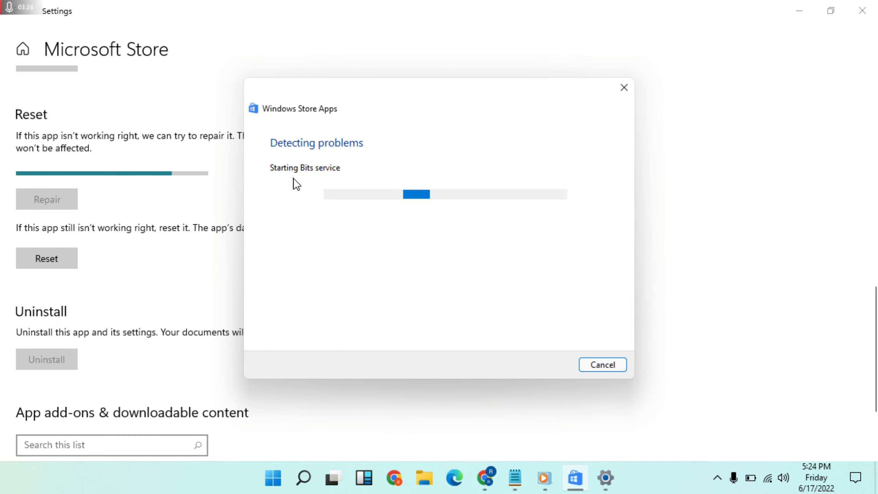
{"action": "mouse_move", "coordinate": [361, 164]}
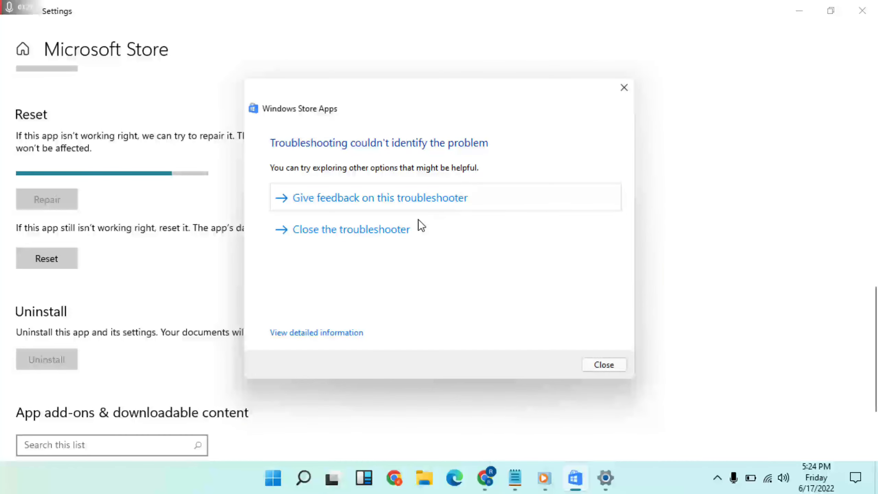
{"action": "left_click", "coordinate": [603, 365]}
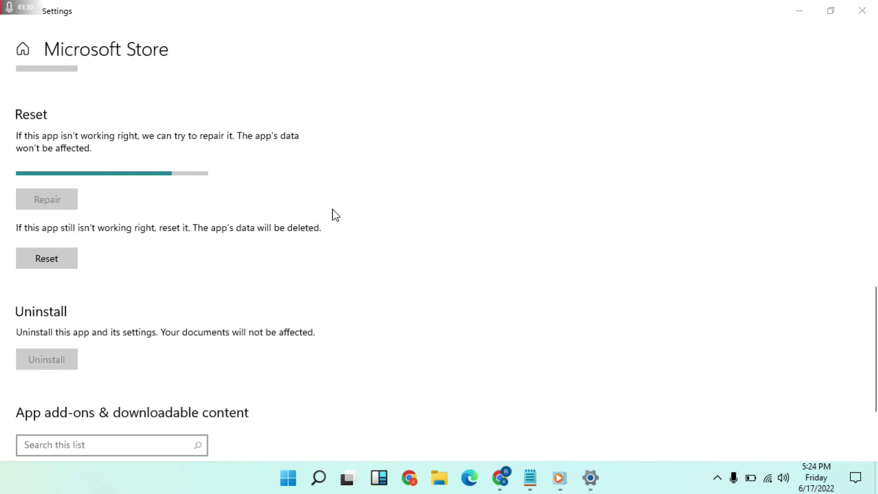
{"action": "mouse_move", "coordinate": [174, 195]}
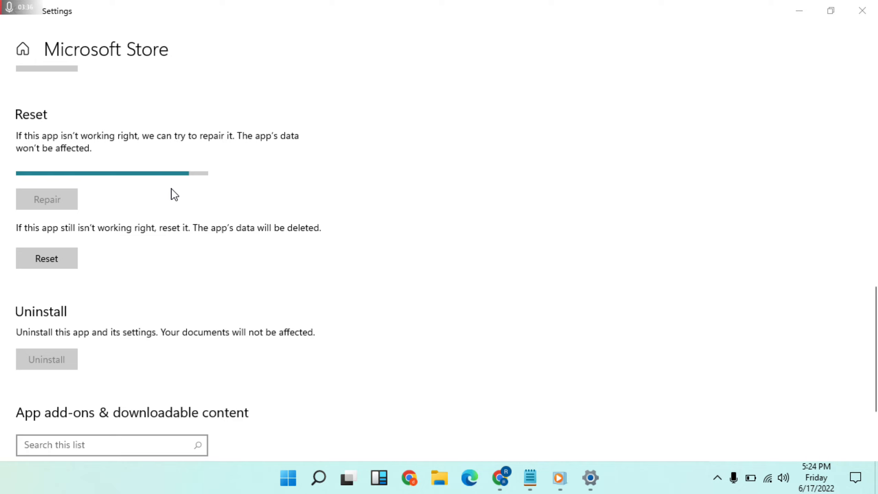
Step: Close Settings once the Microsoft Store repair shows its completion check mark
{"action": "left_click", "coordinate": [46, 199]}
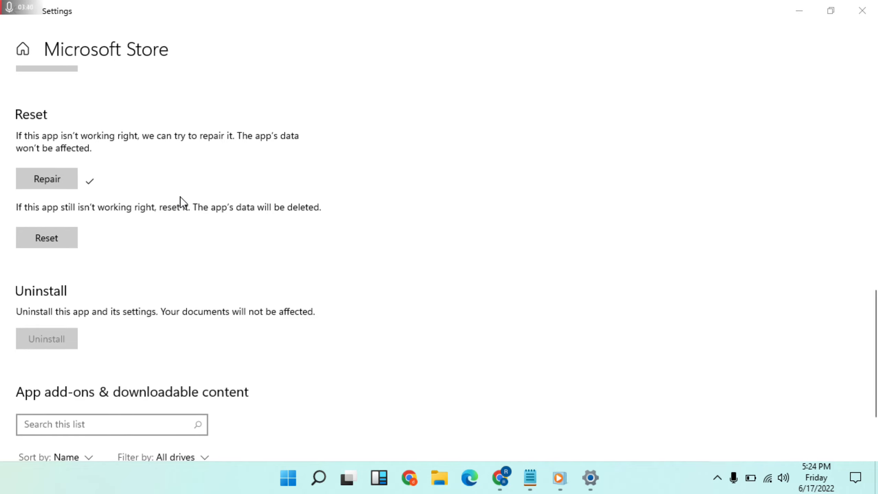
{"action": "mouse_move", "coordinate": [280, 228]}
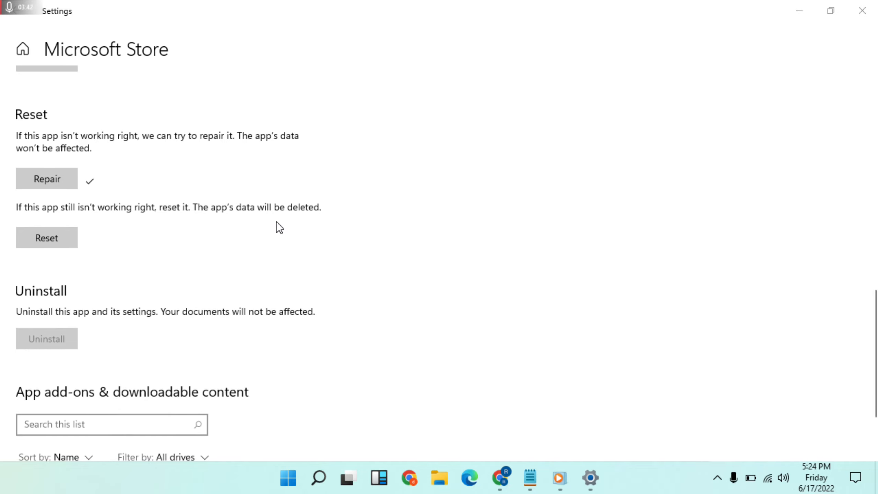
{"action": "mouse_move", "coordinate": [213, 218]}
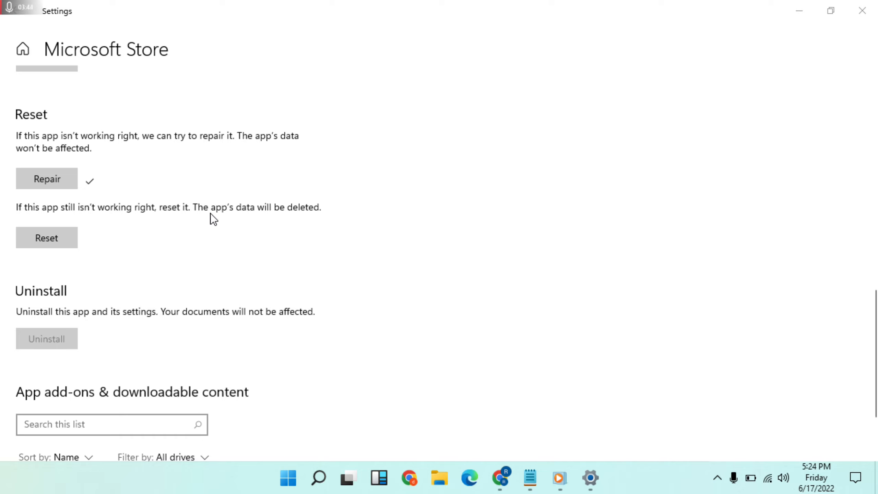
{"action": "mouse_move", "coordinate": [343, 234]}
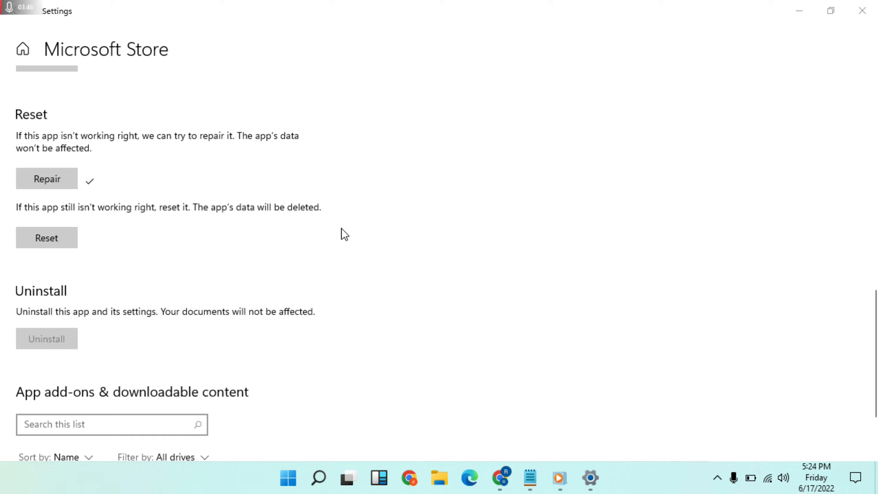
{"action": "mouse_move", "coordinate": [178, 239]}
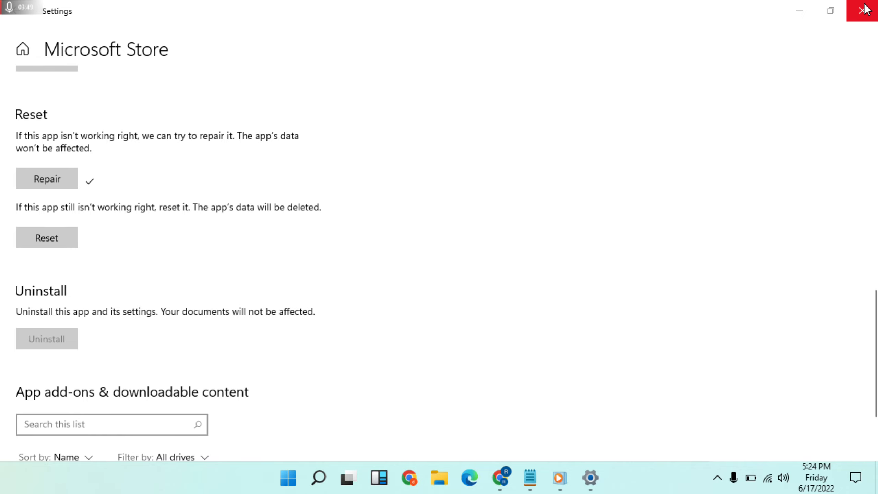
{"action": "left_click", "coordinate": [864, 10]}
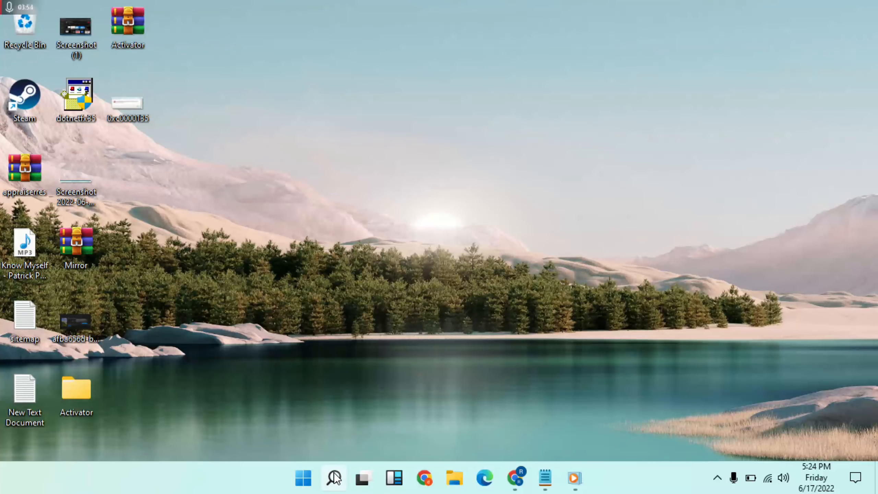
{"action": "mouse_move", "coordinate": [335, 370]}
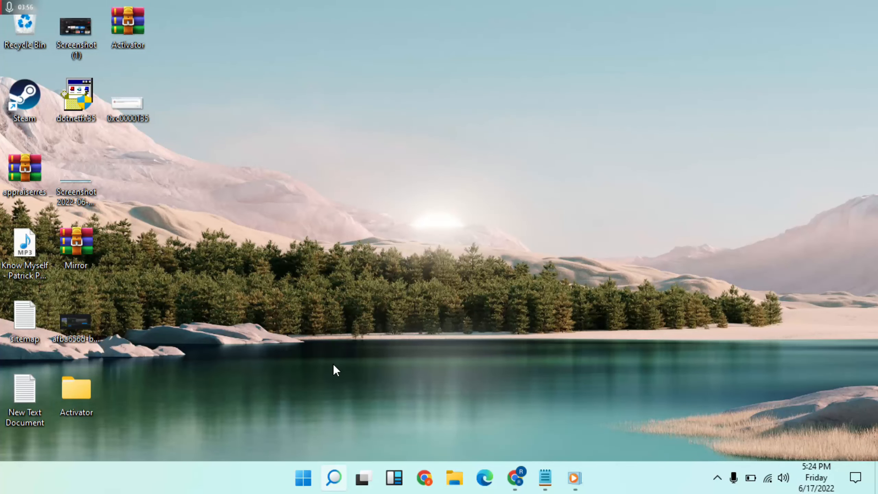
Step: Search 'cmd' and launch Command Prompt as administrator, approving UAC
{"action": "left_click", "coordinate": [333, 478]}
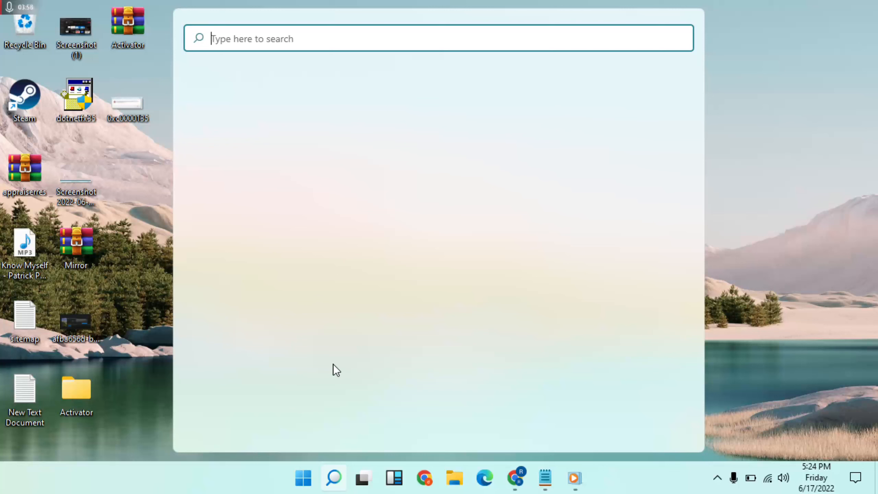
{"action": "type", "text": "cmd"}
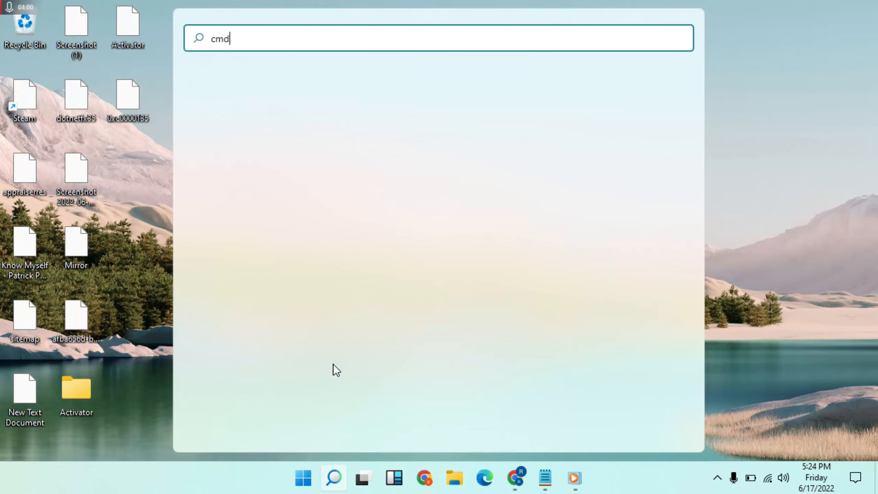
{"action": "mouse_move", "coordinate": [303, 171]}
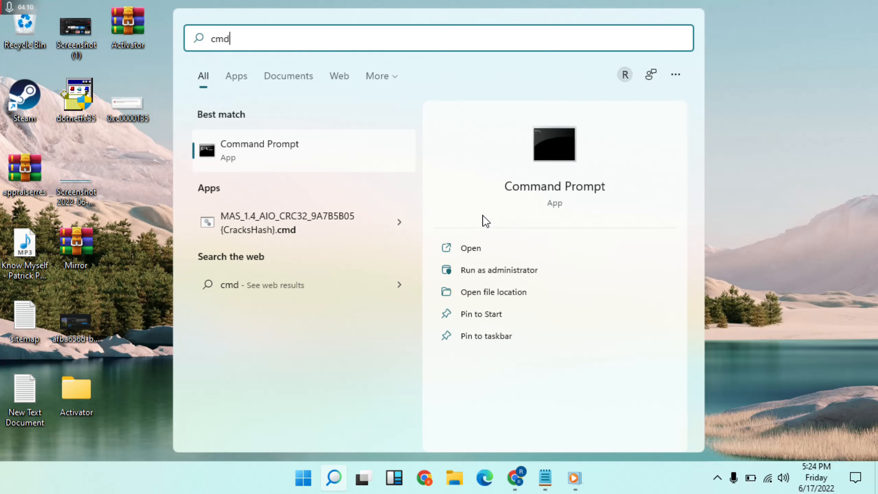
{"action": "mouse_move", "coordinate": [520, 275]}
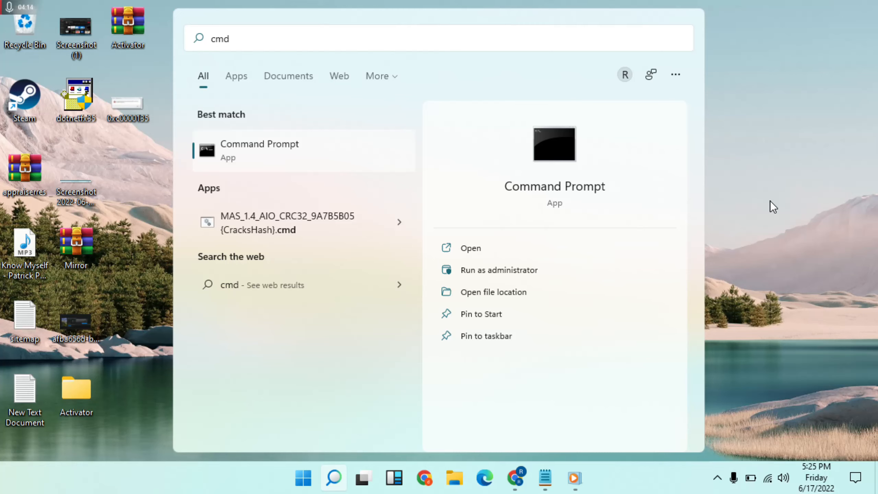
{"action": "left_click", "coordinate": [499, 270]}
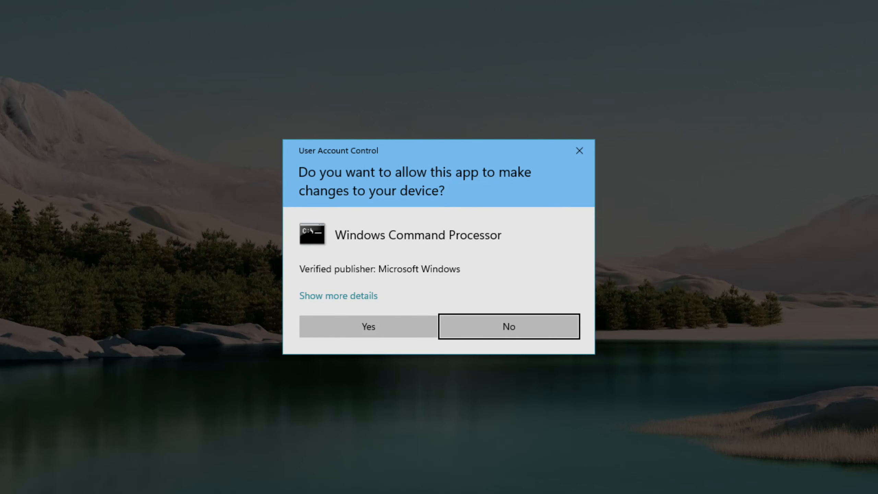
{"action": "left_click", "coordinate": [508, 326]}
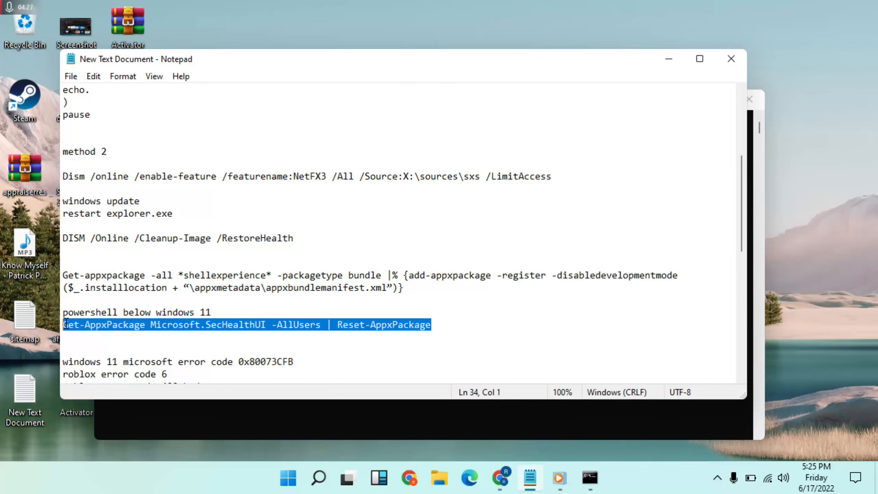
{"action": "mouse_move", "coordinate": [440, 228]}
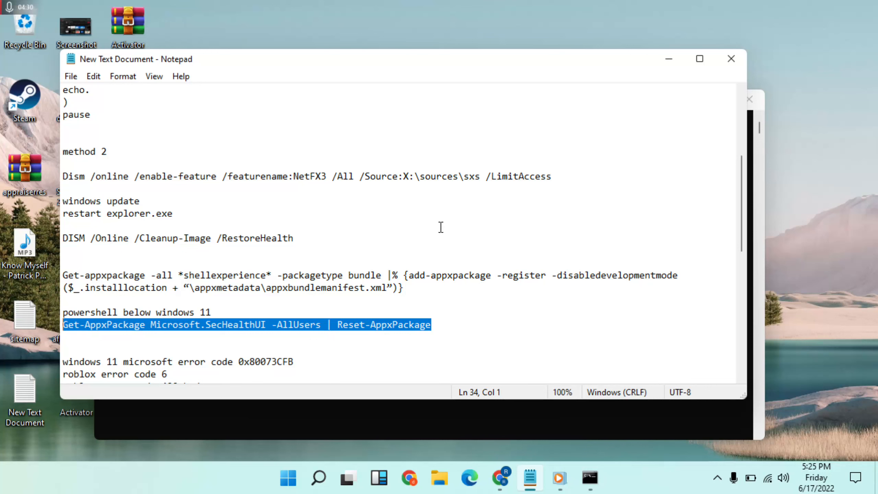
Step: Paste 'Get-AppxPackage Microsoft.SecHealthUI -AllUsers | Reset-AppxPackage' into Command Prompt, close it unrun, and reopen Search
{"action": "left_click", "coordinate": [590, 479]}
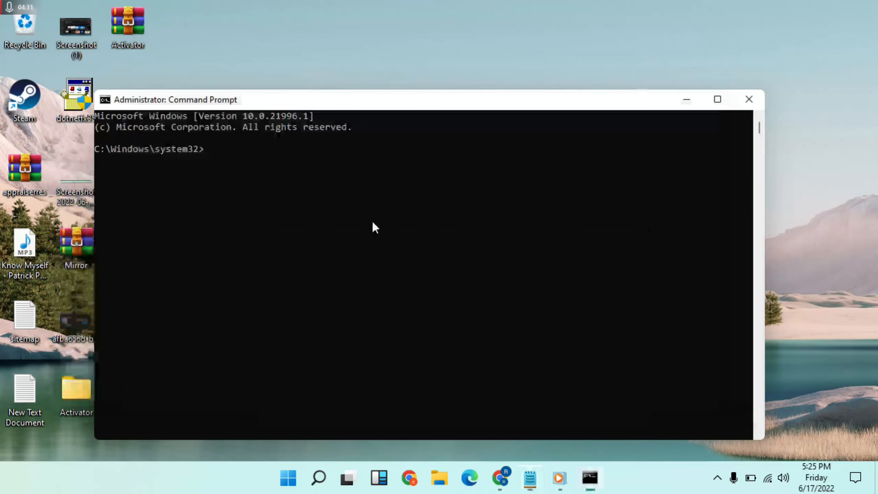
{"action": "type", "text": "Get-AppxPackage Microsoft.SecHealthUI -AllUsers | Reset-AppxPackage"}
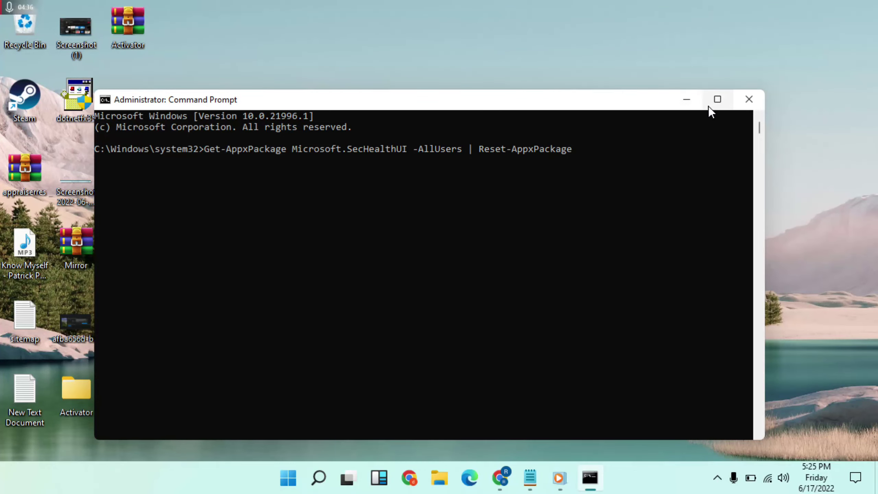
{"action": "left_click", "coordinate": [749, 99]}
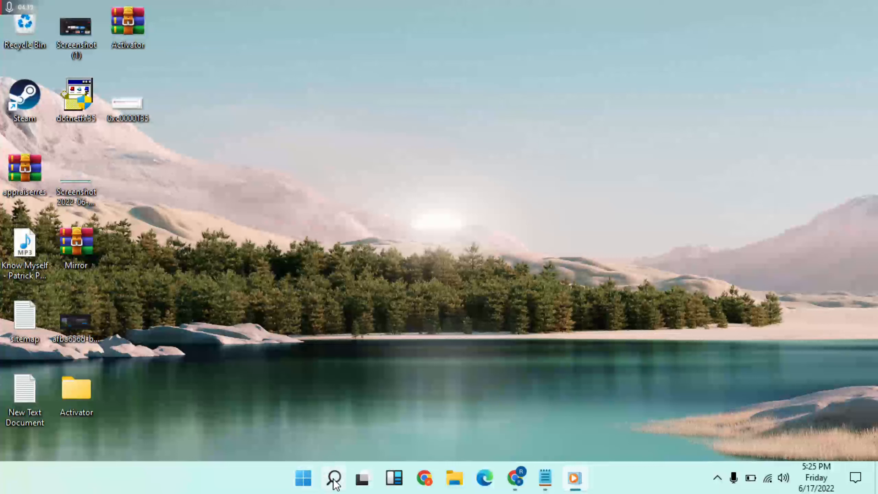
{"action": "left_click", "coordinate": [333, 479]}
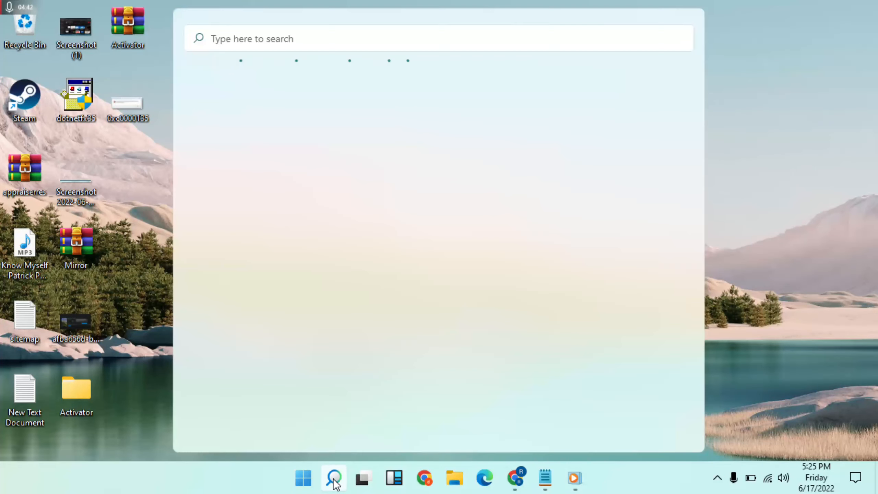
Step: Search 'powershell' and launch Windows PowerShell as administrator, approving UAC
{"action": "type", "text": "powe"}
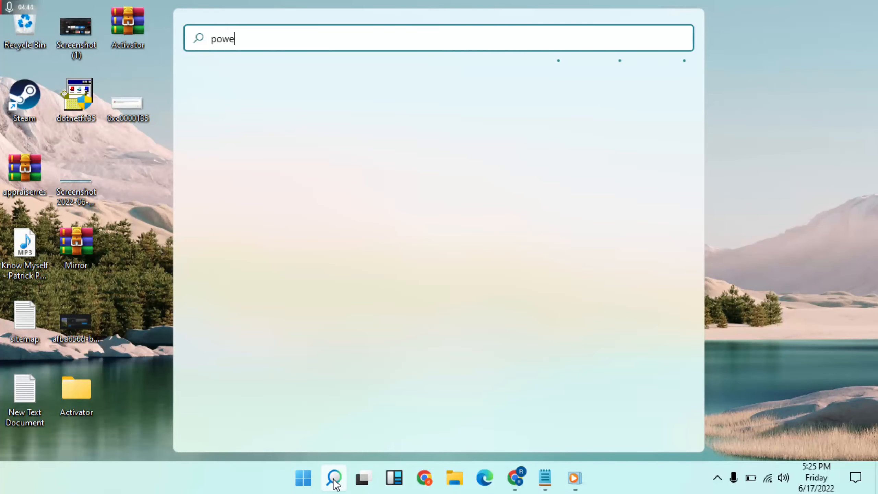
{"action": "type", "text": "rshell"}
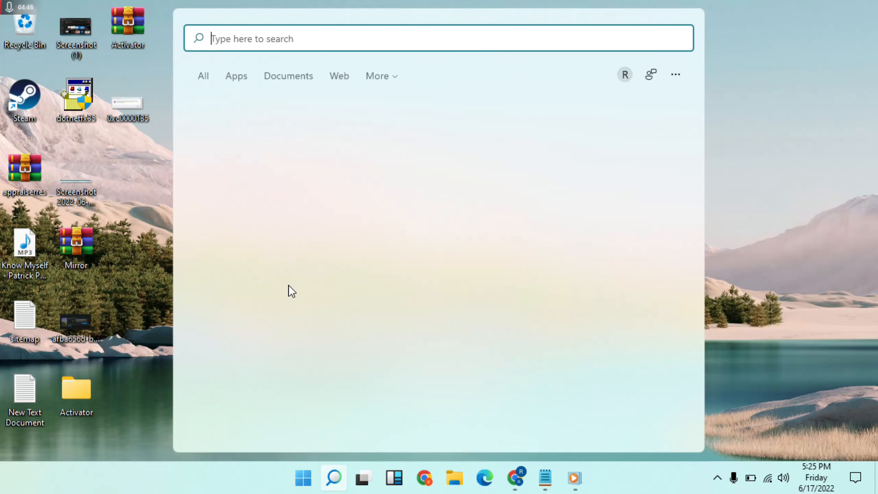
{"action": "type", "text": "powe"}
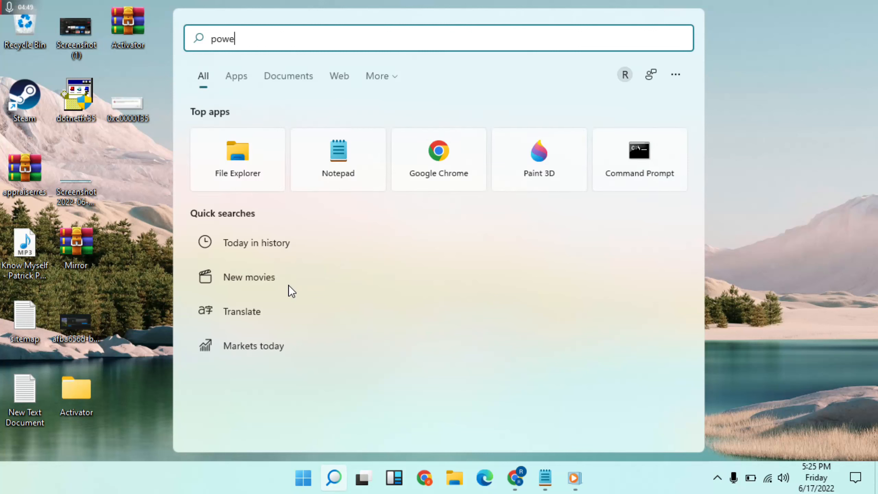
{"action": "type", "text": "rshel"}
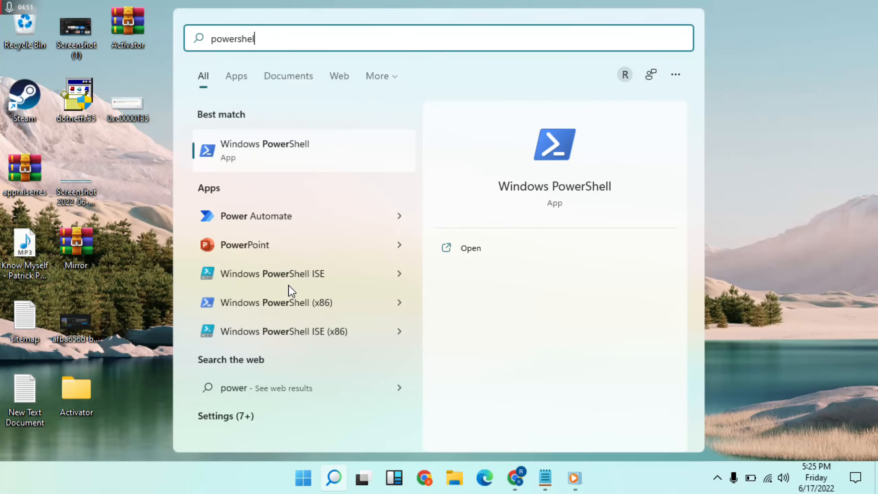
{"action": "type", "text": "l"}
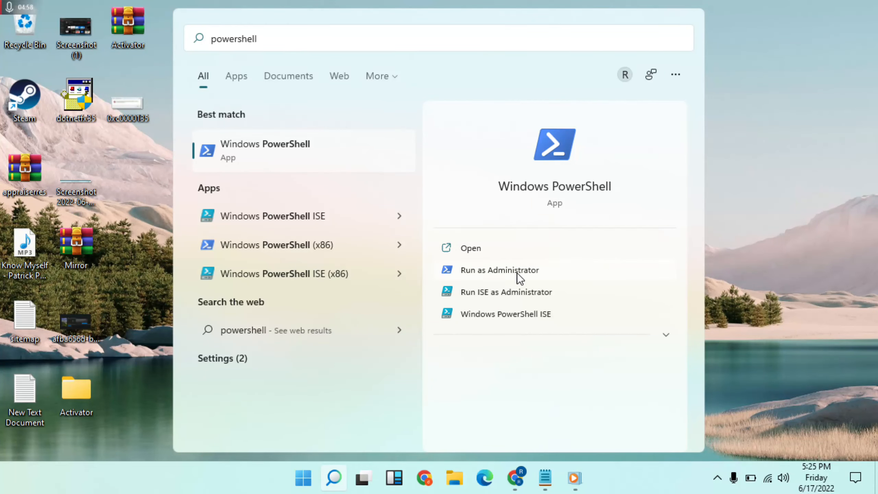
{"action": "left_click", "coordinate": [498, 269]}
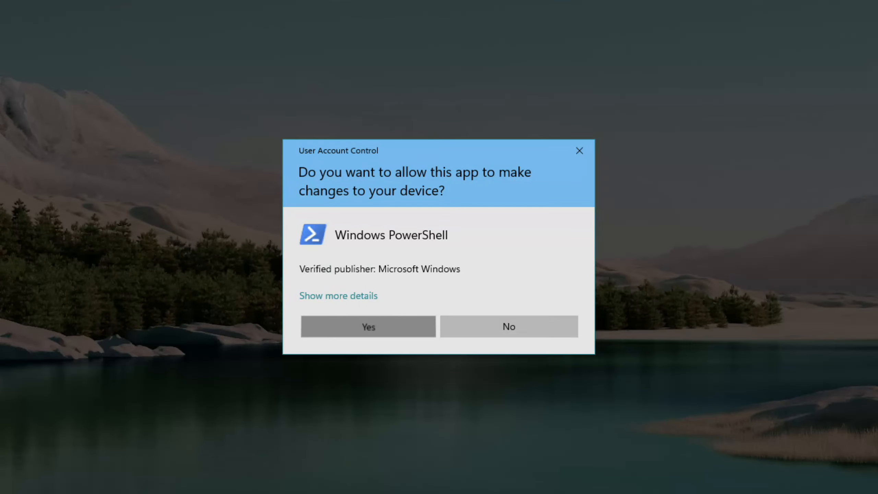
{"action": "left_click", "coordinate": [368, 327]}
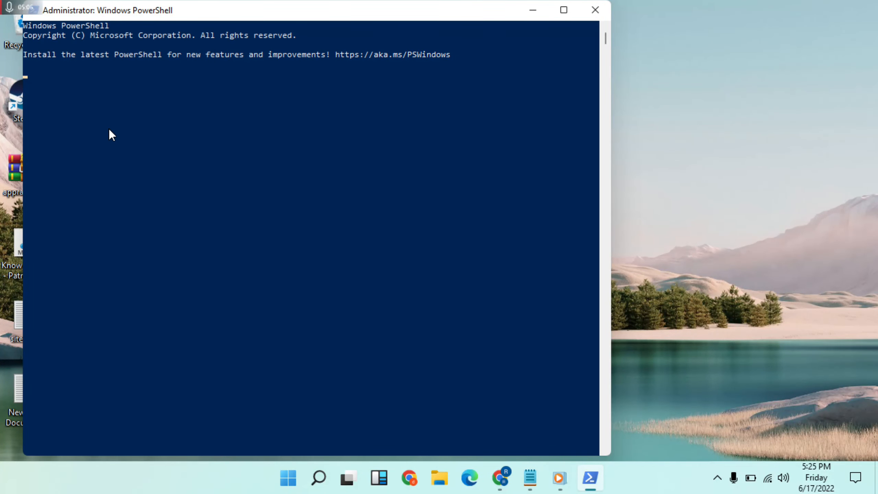
{"action": "mouse_move", "coordinate": [110, 114]}
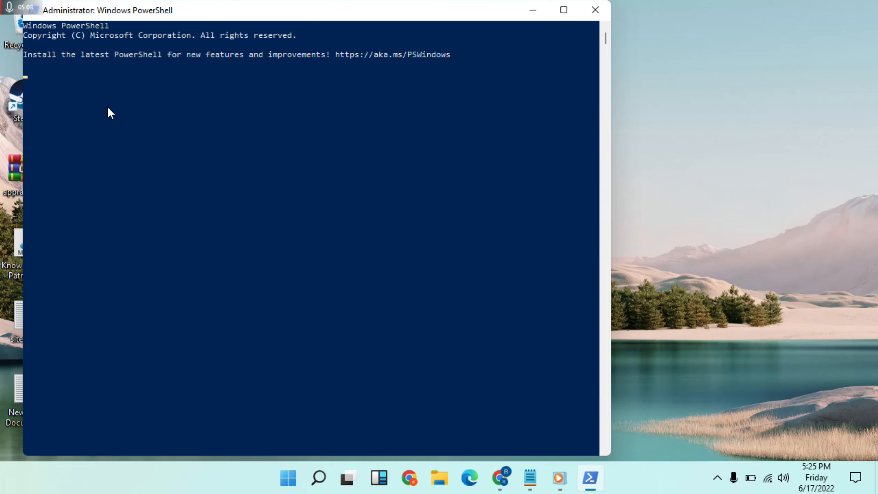
Step: Run 'Get-AppxPackage Microsoft.SecHealthUI -AllUsers | Reset-AppxPackage' in admin PowerShell, then return to the notes
{"action": "type", "text": "Get-AppxPackage Microsoft.SecHealthUI -AllUsers | Reset-AppxPackage"}
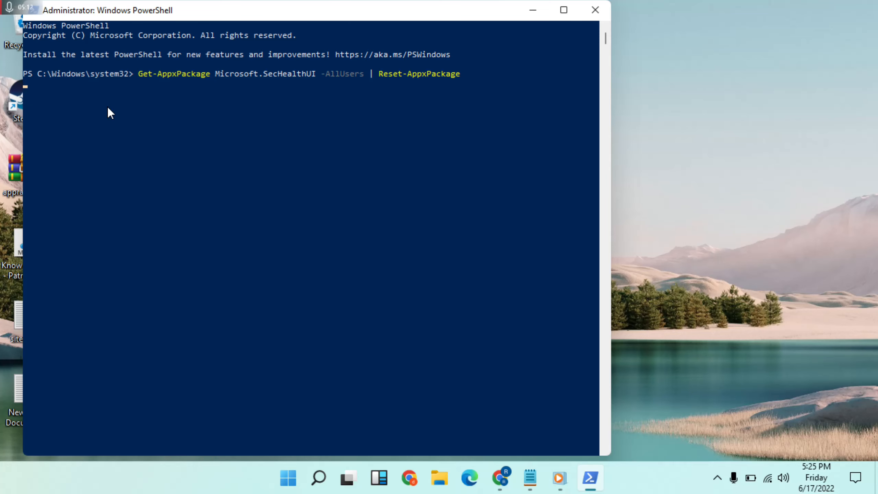
{"action": "mouse_move", "coordinate": [204, 15]}
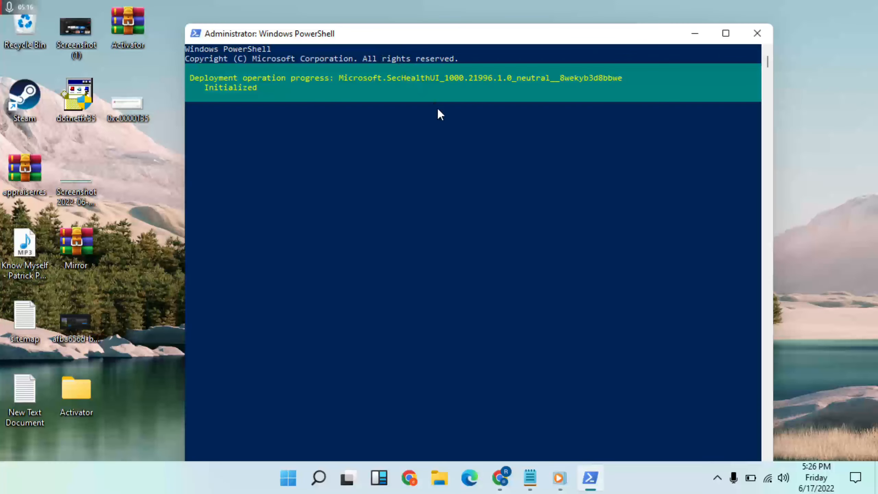
{"action": "mouse_move", "coordinate": [453, 121]}
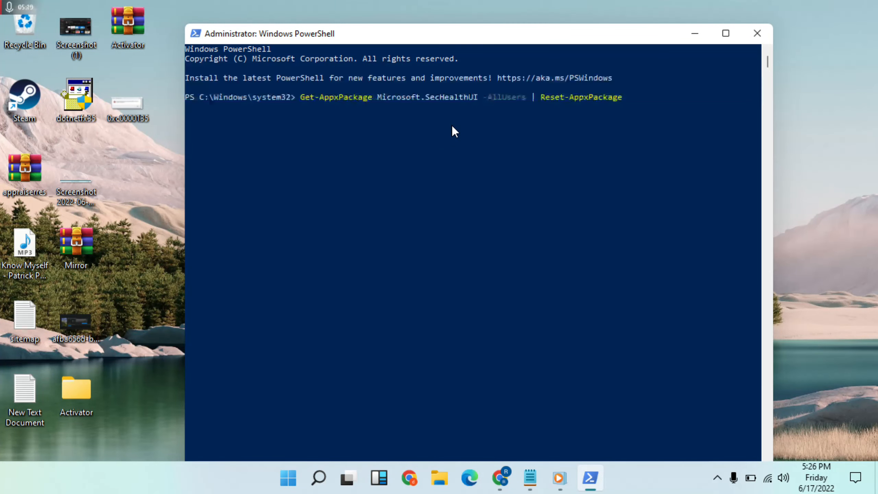
{"action": "key", "text": "Return"}
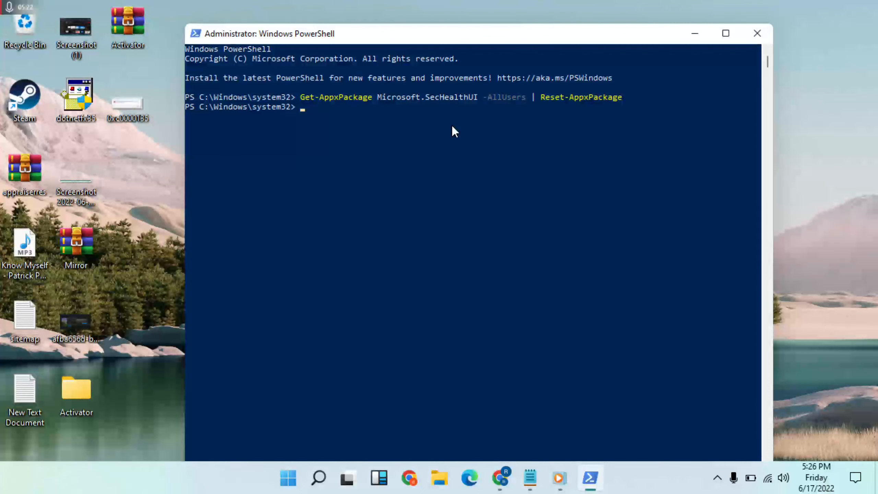
{"action": "mouse_move", "coordinate": [633, 259]}
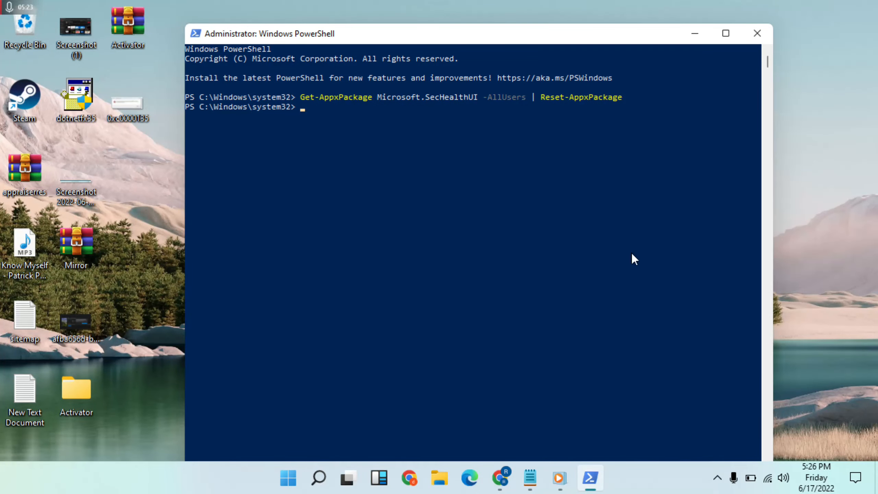
{"action": "left_click", "coordinate": [530, 478]}
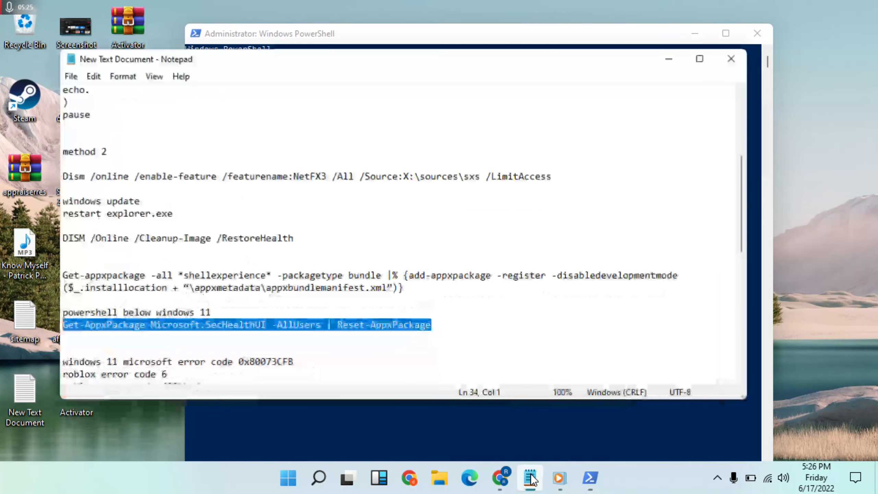
Step: Copy the shellexperience re-registration line, run it in PowerShell, and minimize both windows to the desktop
{"action": "left_click", "coordinate": [280, 299]}
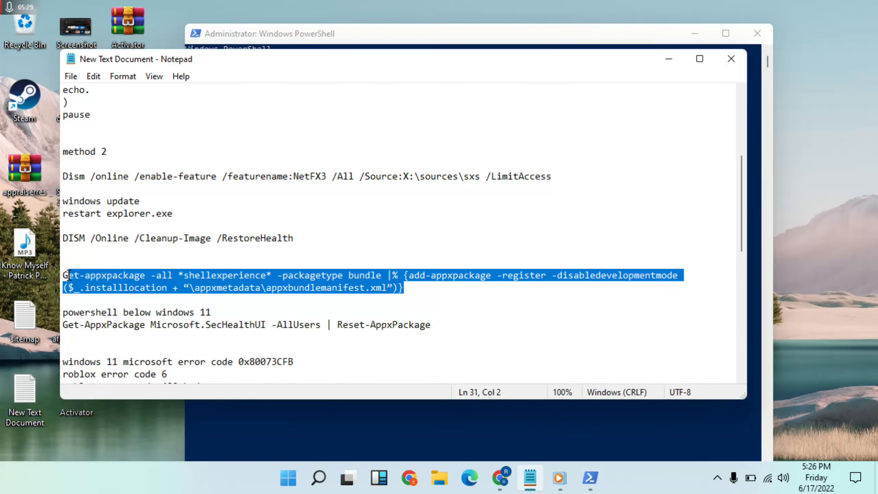
{"action": "left_click", "coordinate": [409, 288]}
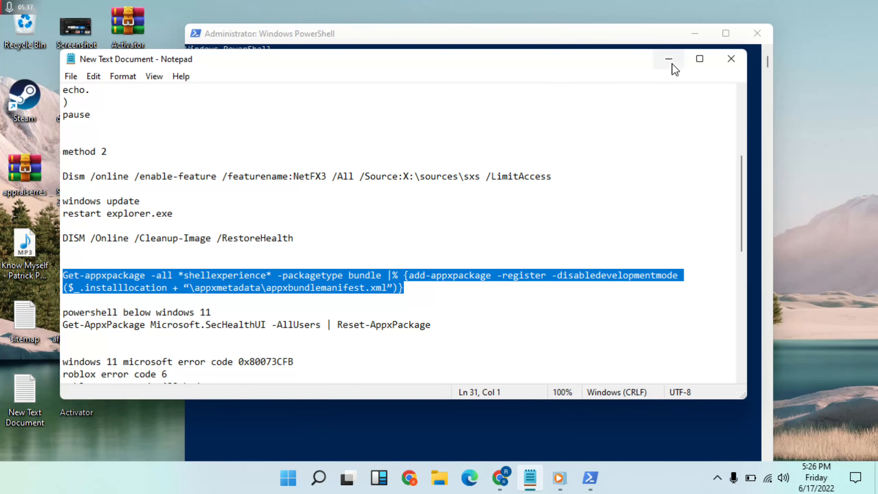
{"action": "left_click", "coordinate": [667, 58]}
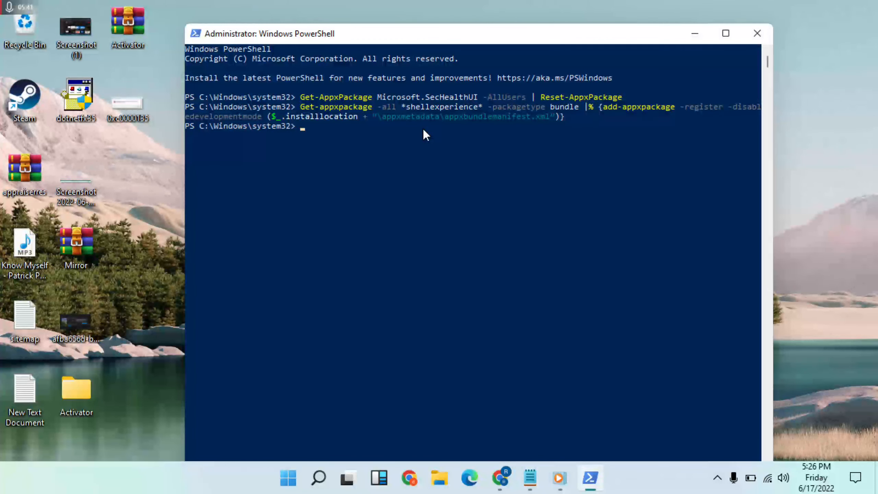
{"action": "mouse_move", "coordinate": [637, 72]}
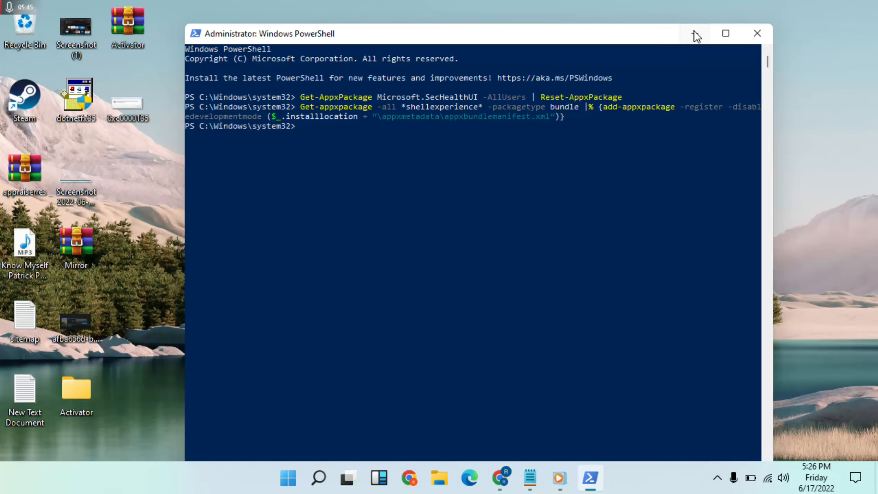
{"action": "left_click", "coordinate": [757, 33]}
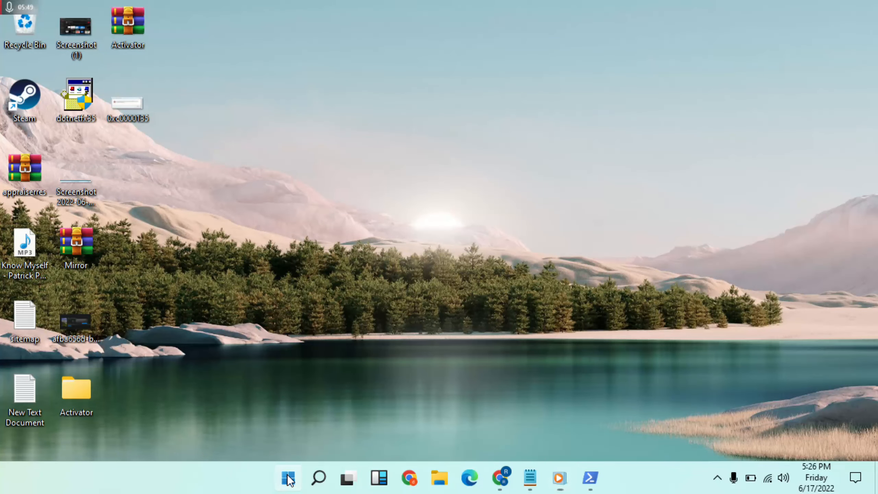
Step: Bring up the Start menu showing Microsoft Store among the pinned apps
{"action": "left_click", "coordinate": [288, 478]}
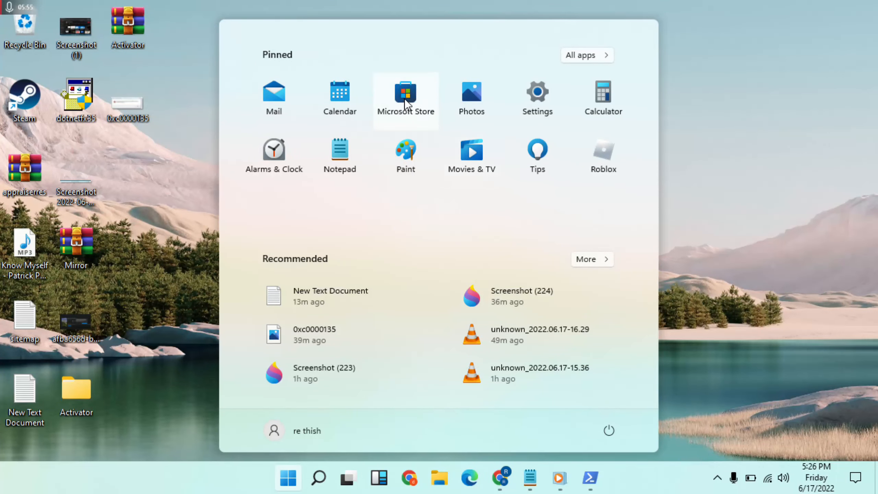
{"action": "mouse_move", "coordinate": [752, 132]}
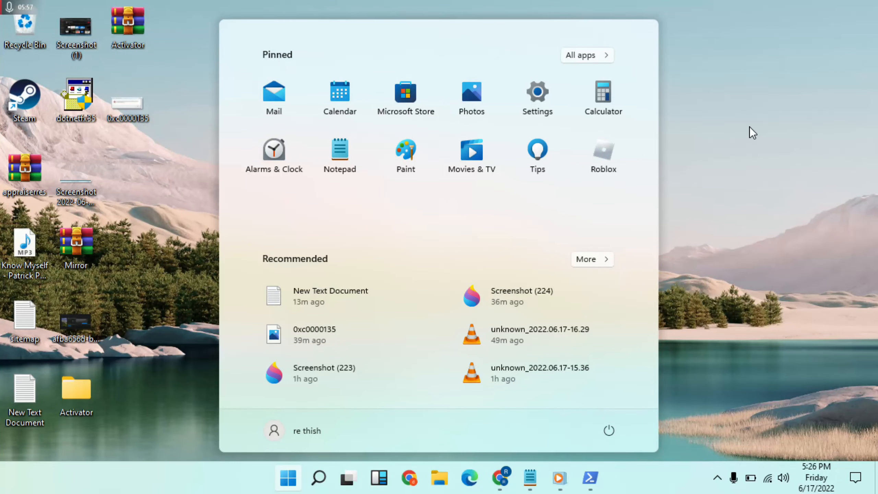